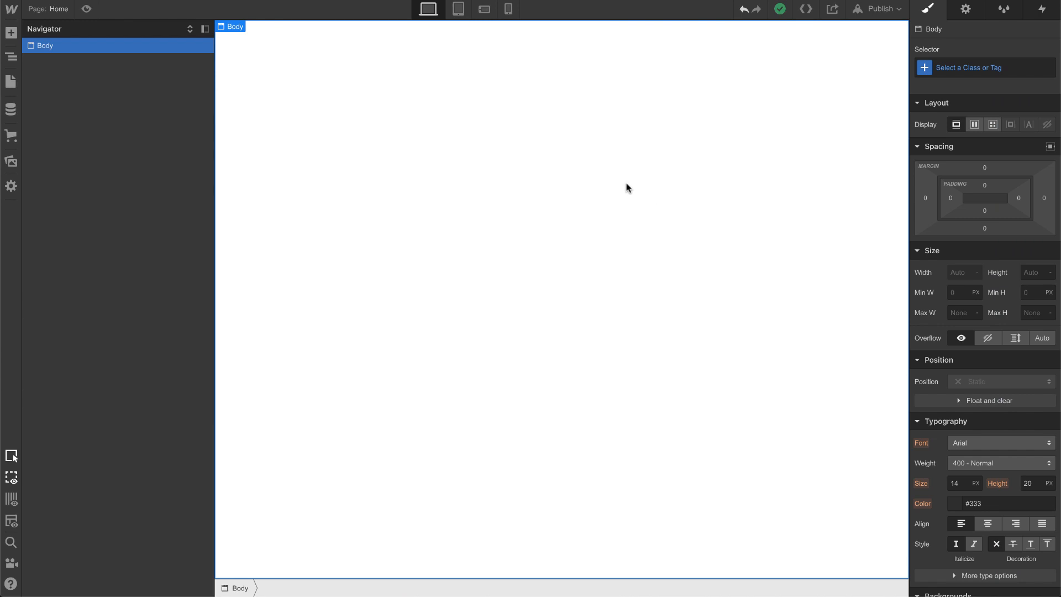
mouse_move(11, 110)
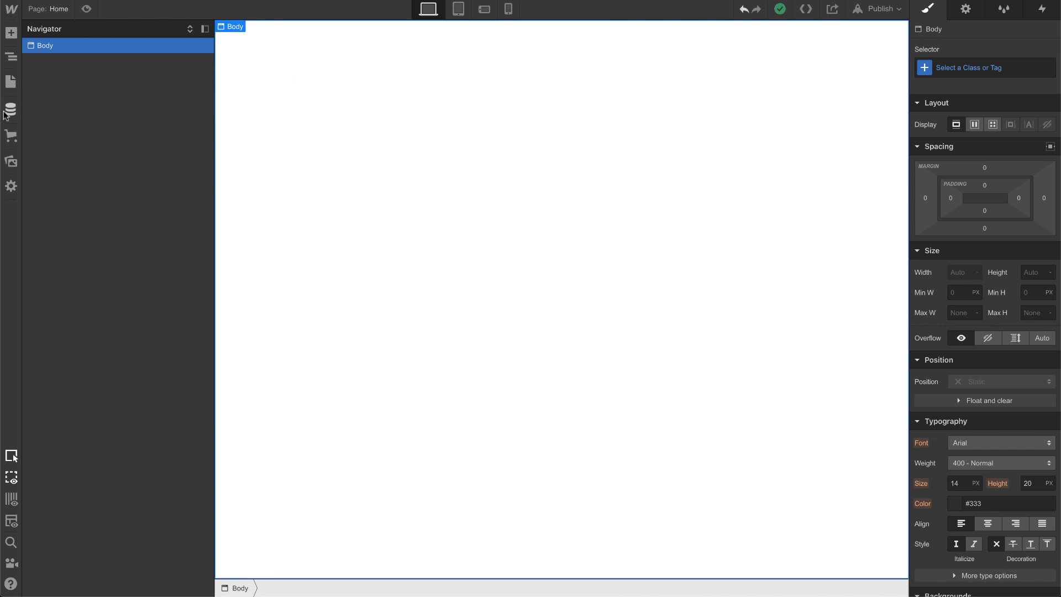
Open the Blog Posts CMS collection showing its five staged posts
left_click(11, 109)
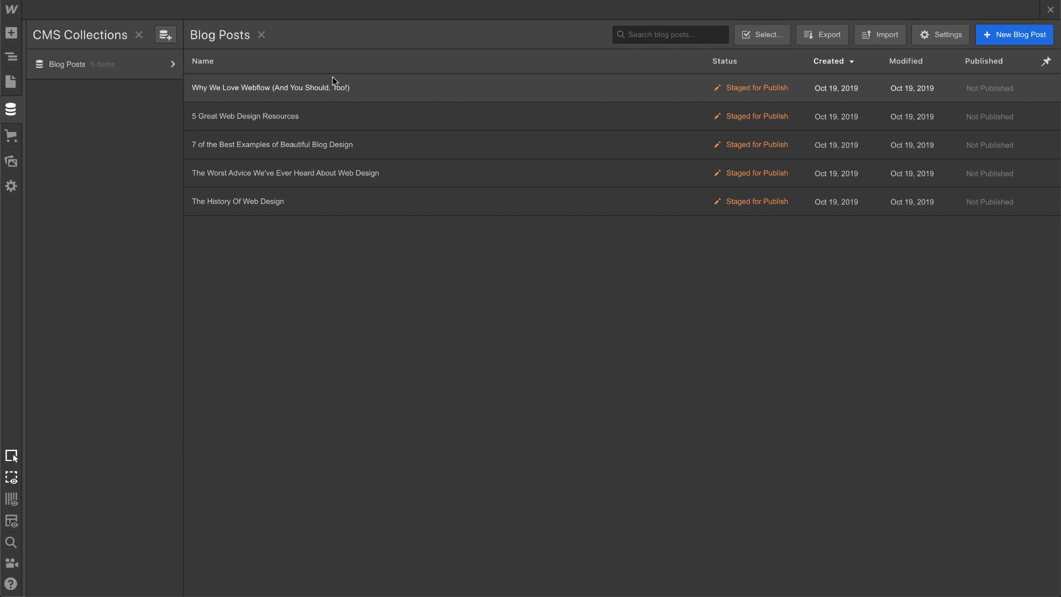
Open the 'Why We Love Webflow' post and select its first paragraph
left_click(269, 87)
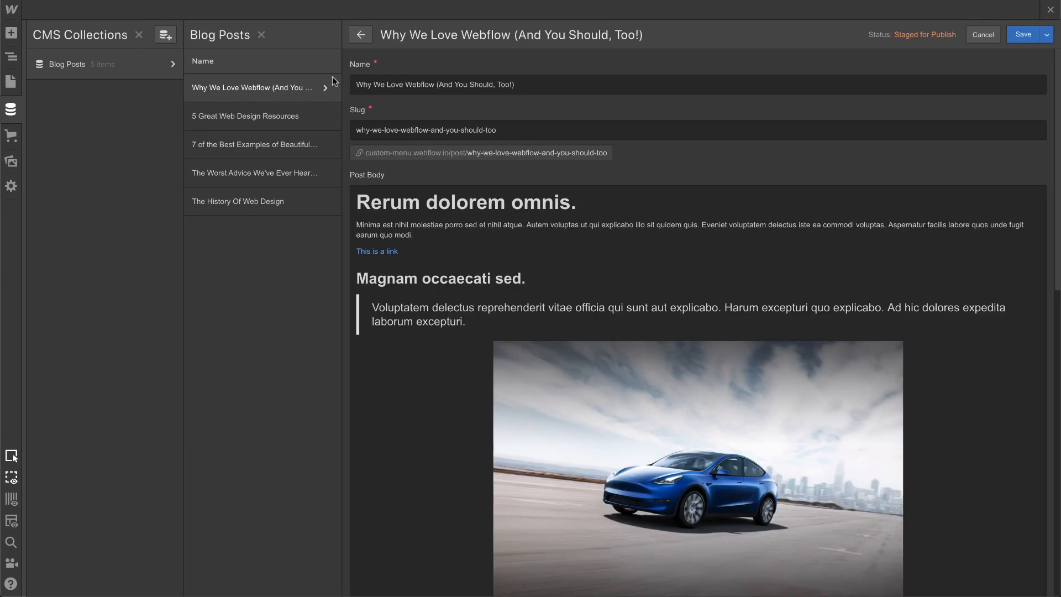
mouse_move(527, 173)
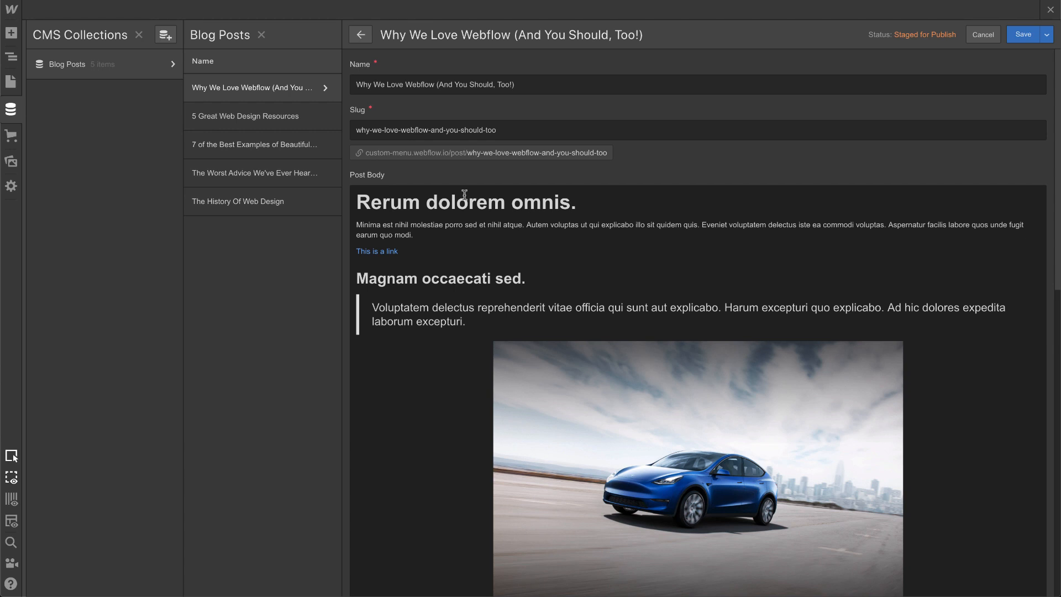
scroll("down", 3)
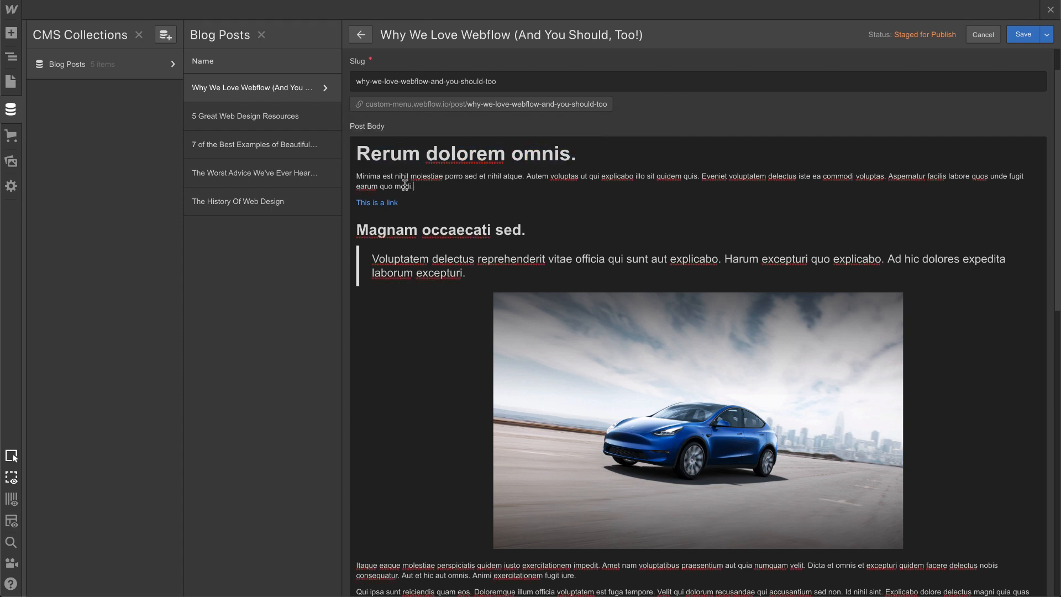
left_click_drag(356, 182, 414, 187)
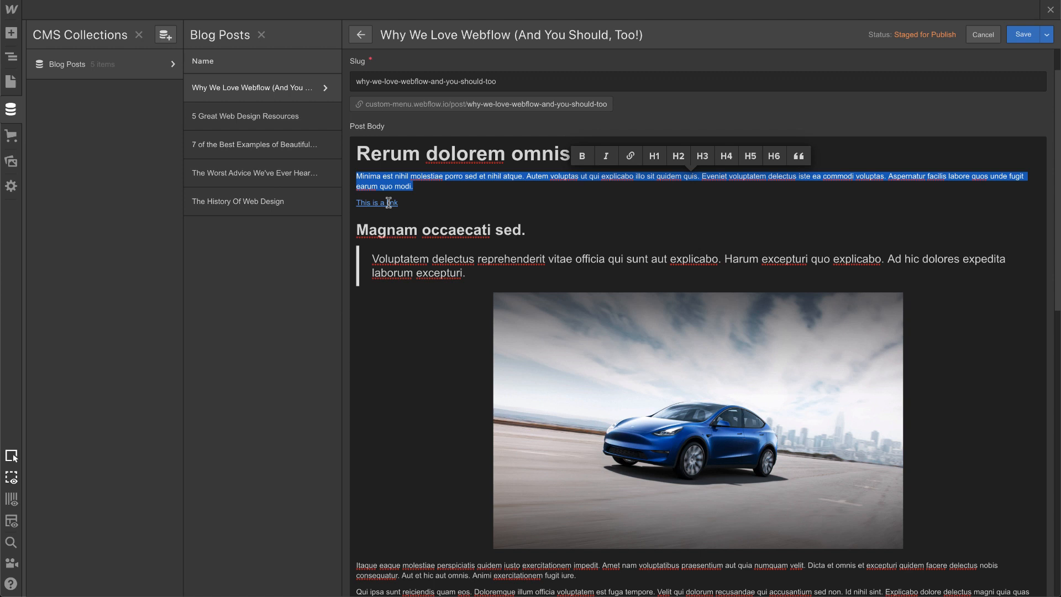
left_click(630, 156)
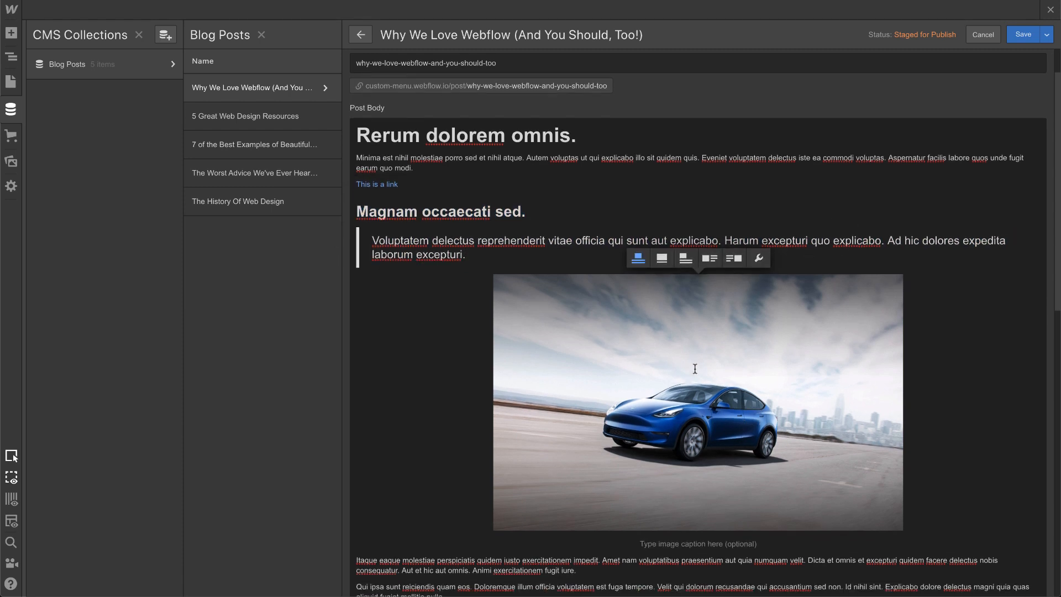
Caption the car image 'Tesla Model' in the post body
scroll("down", 3)
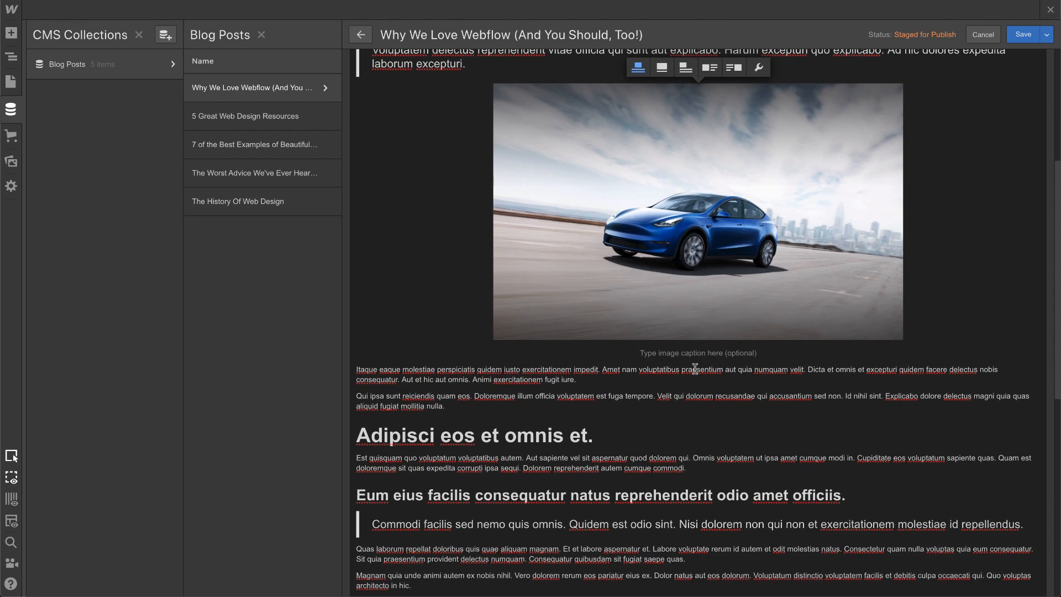
left_click(697, 353)
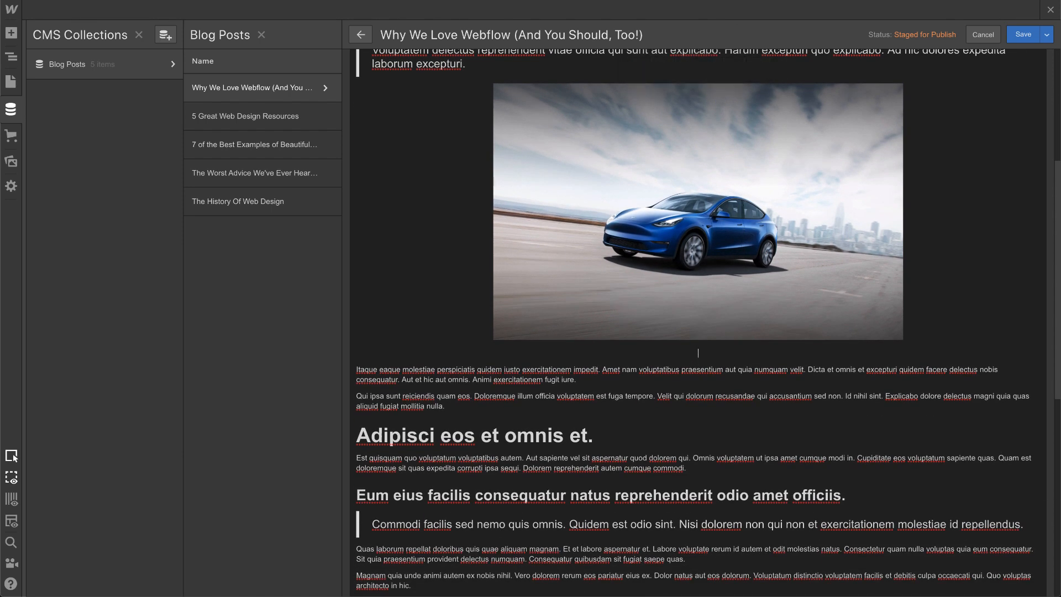
type("Tesla Model")
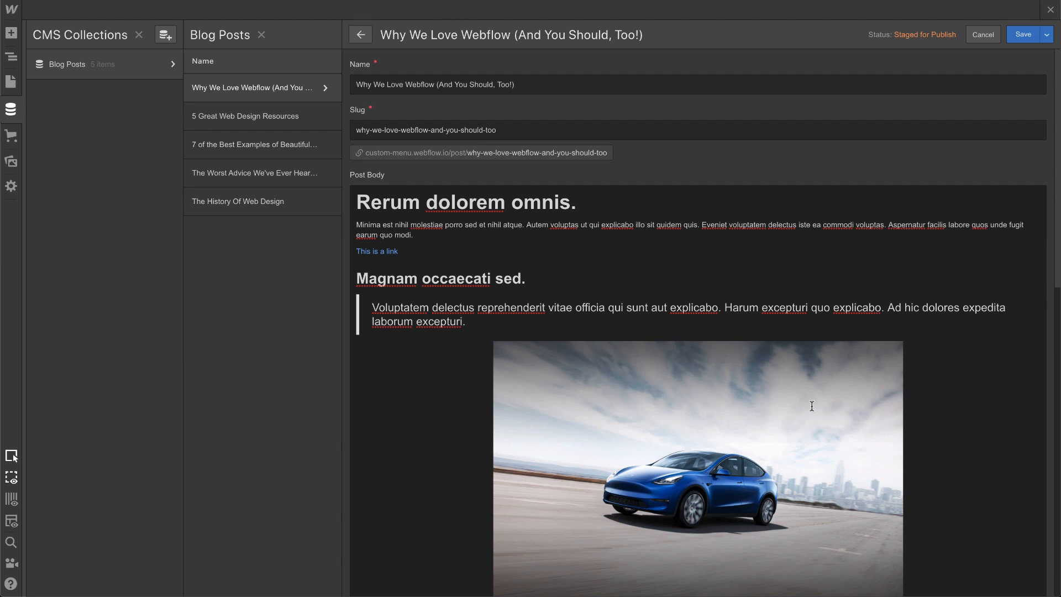
mouse_move(669, 234)
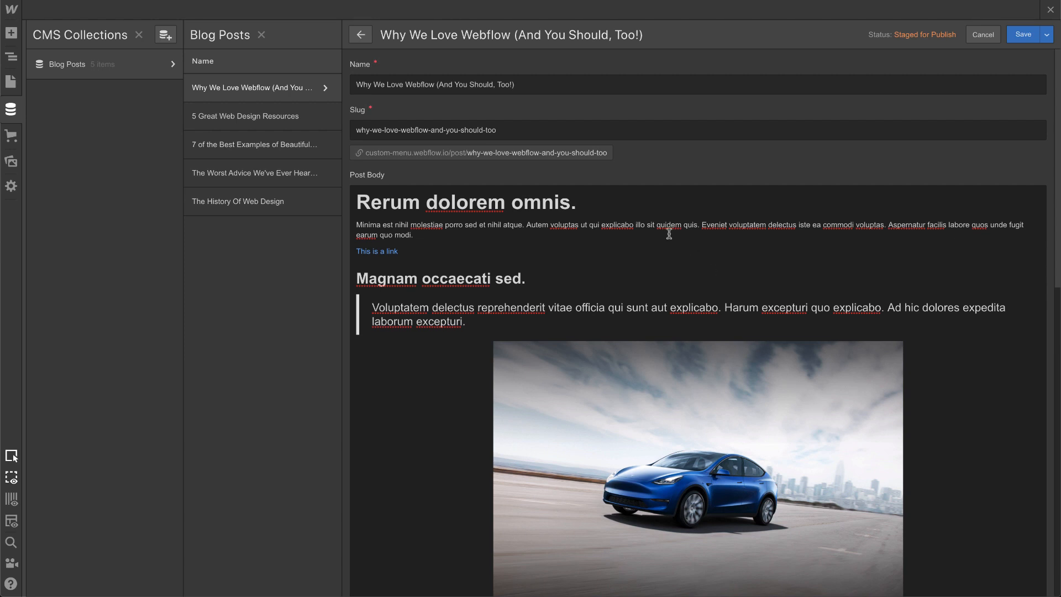
scroll("down", 3)
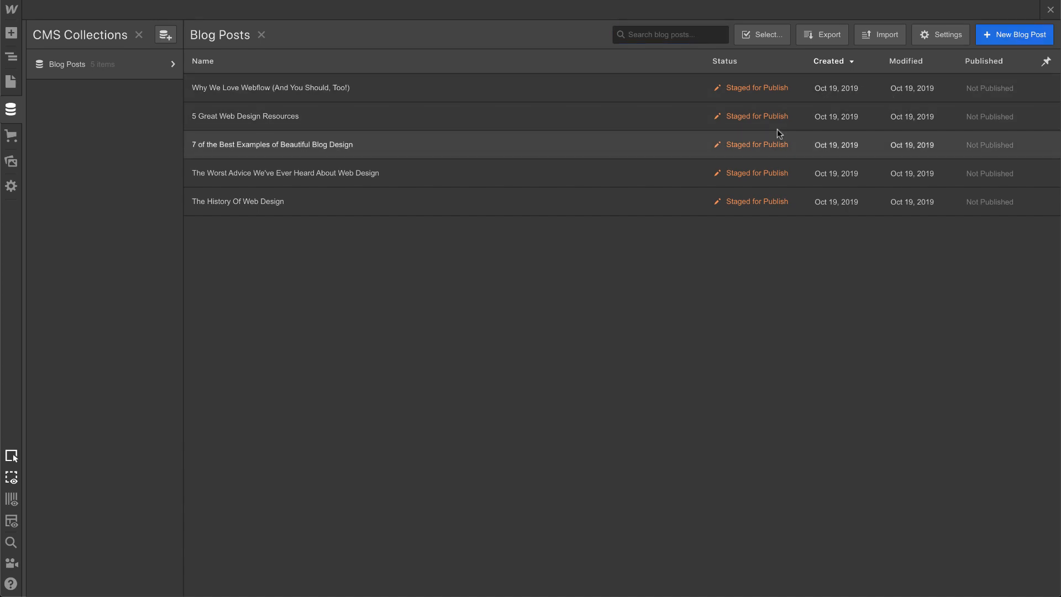
Preview the four other posts, then close the CMS collections view
left_click(272, 144)
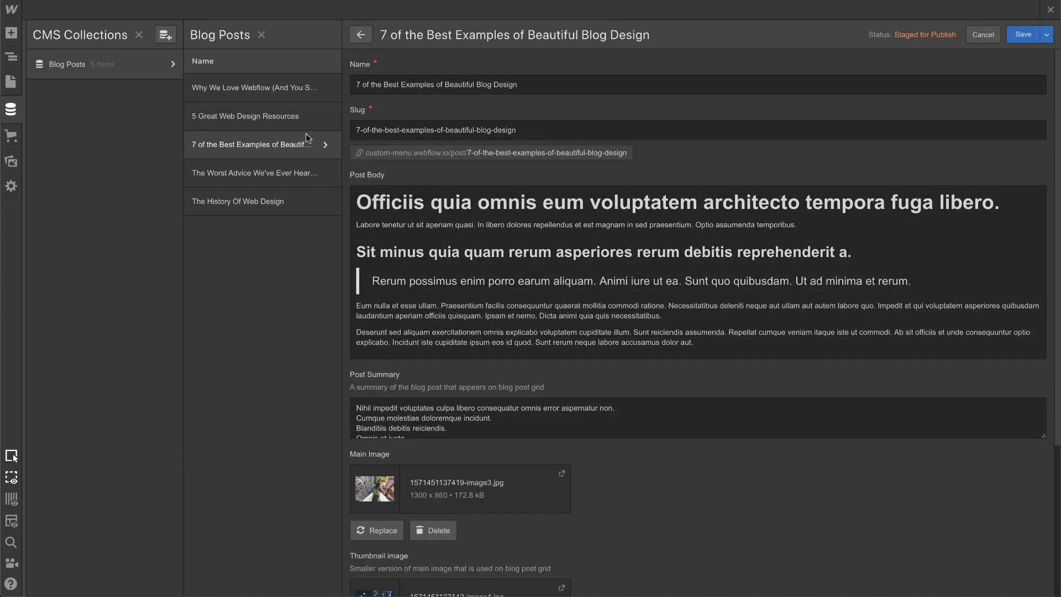
left_click(245, 116)
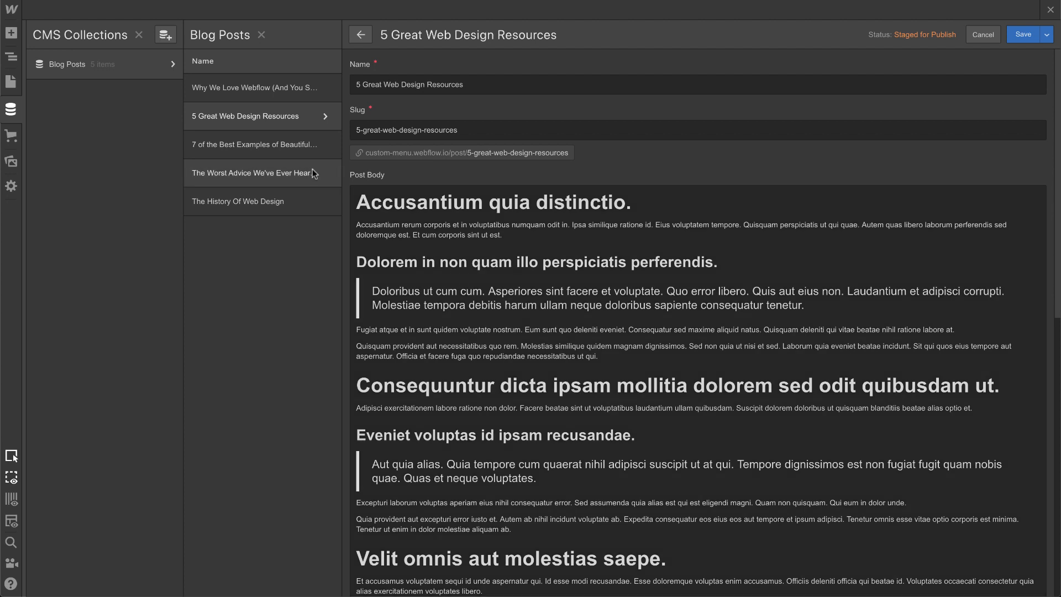
left_click(252, 172)
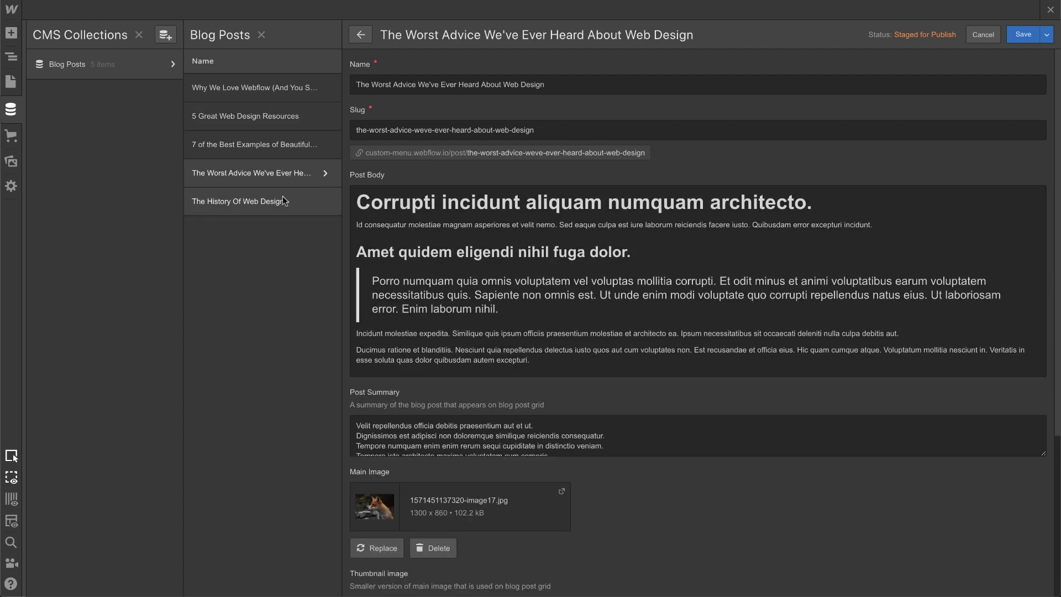
left_click(239, 201)
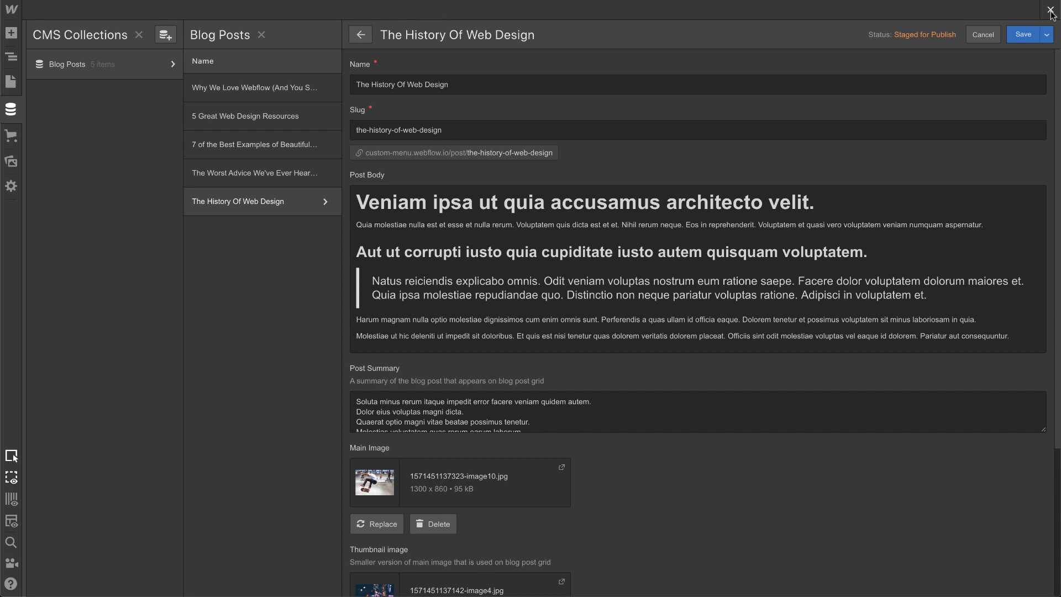
left_click(1051, 7)
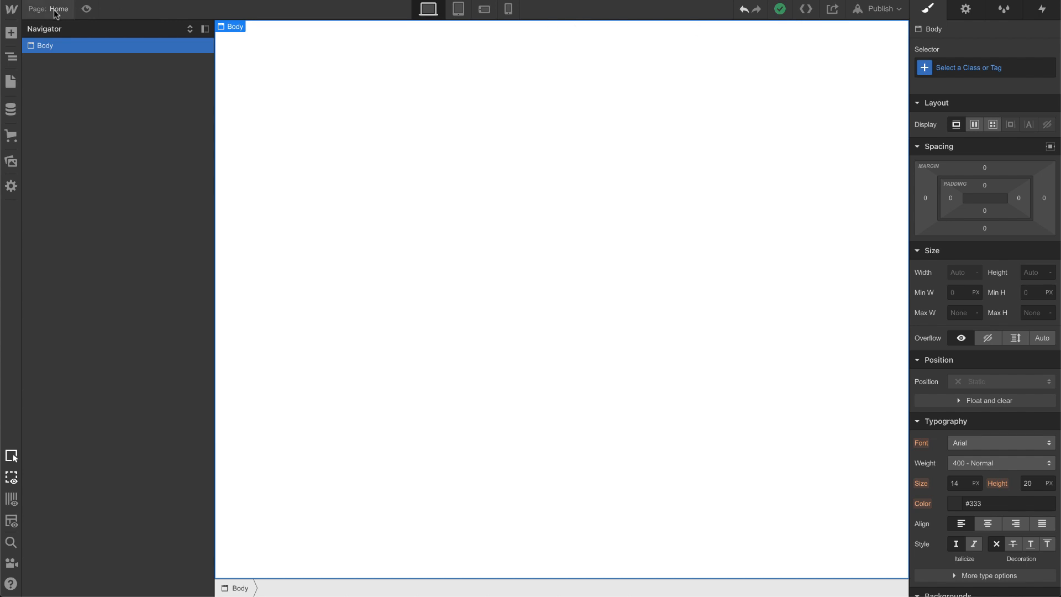
Open the Blog Posts Template page and select its container
left_click(11, 82)
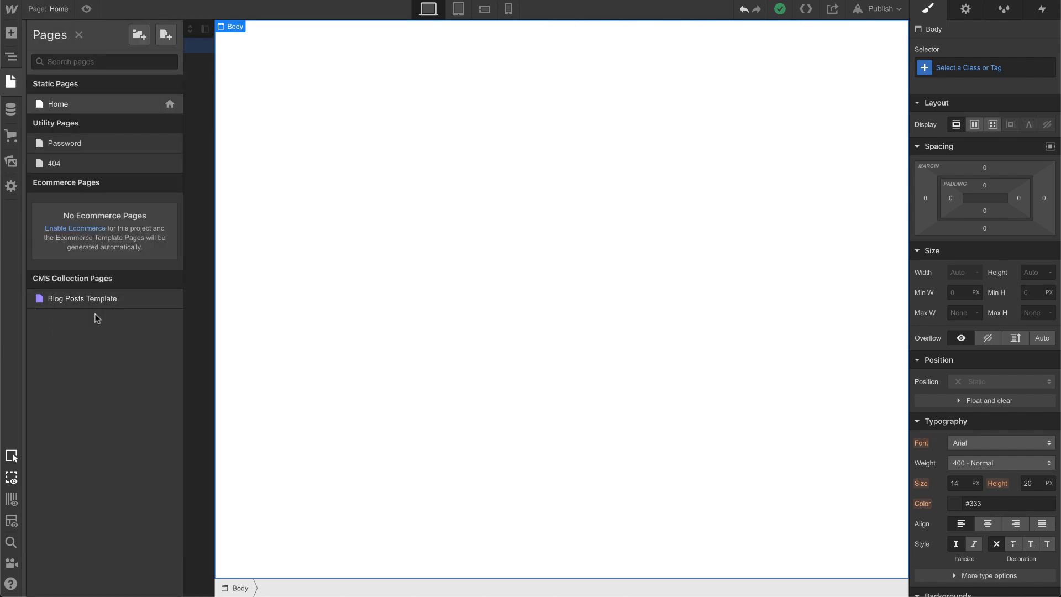
mouse_move(91, 301)
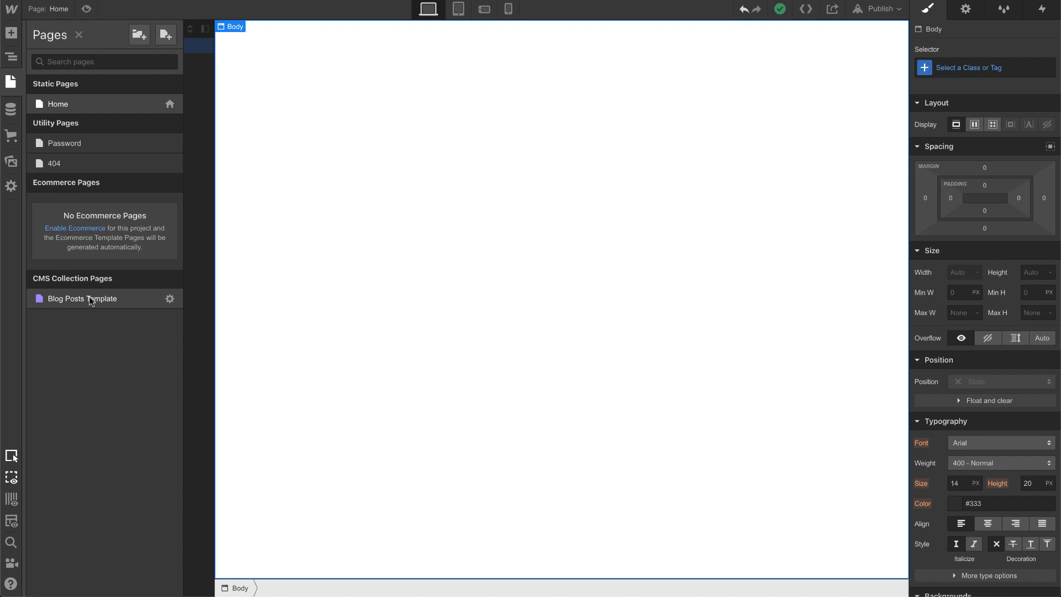
left_click(82, 299)
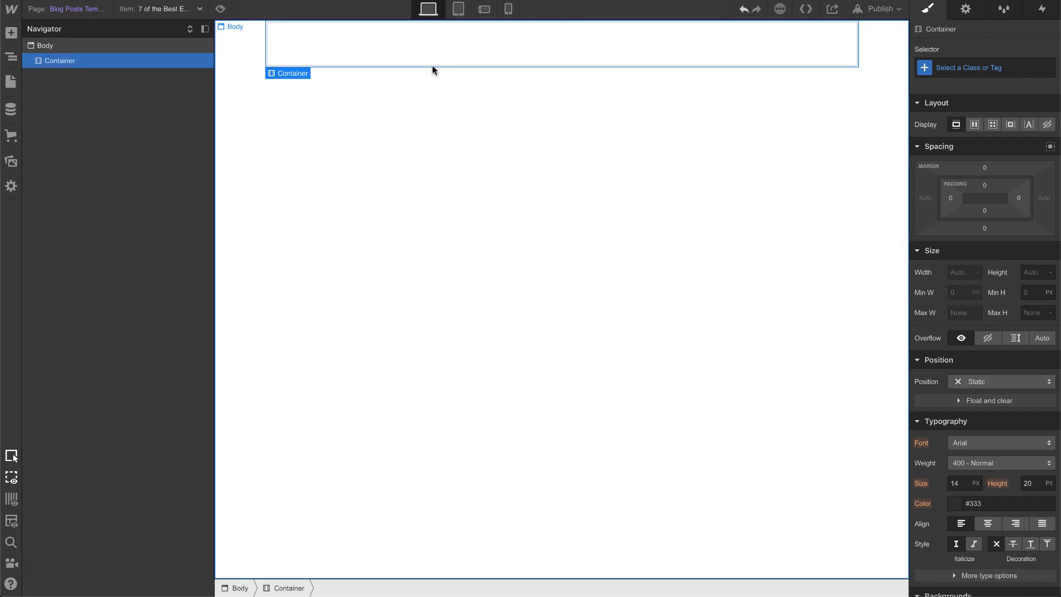
left_click(12, 32)
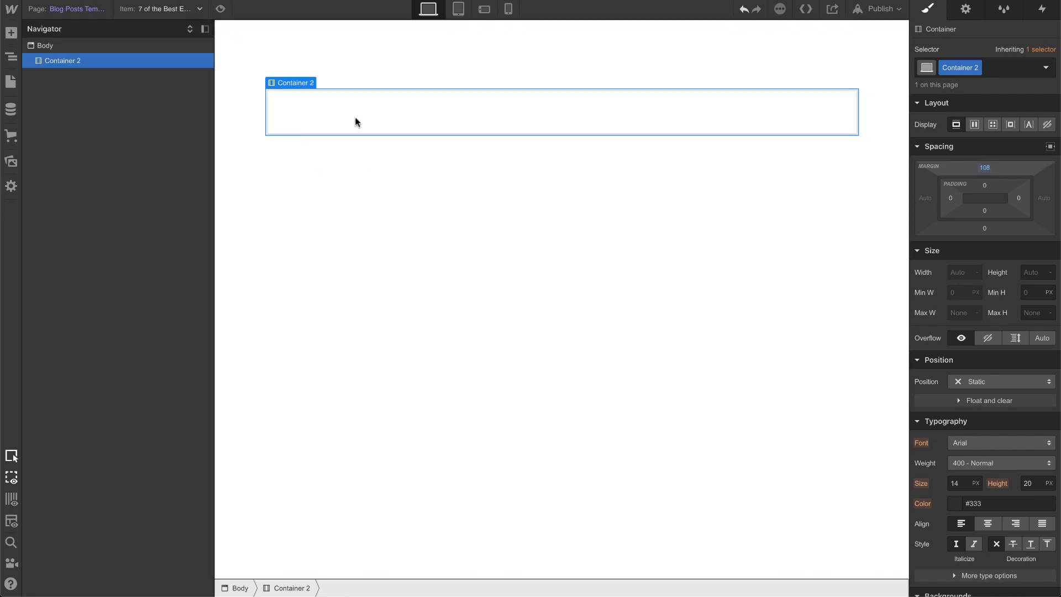
left_click(12, 33)
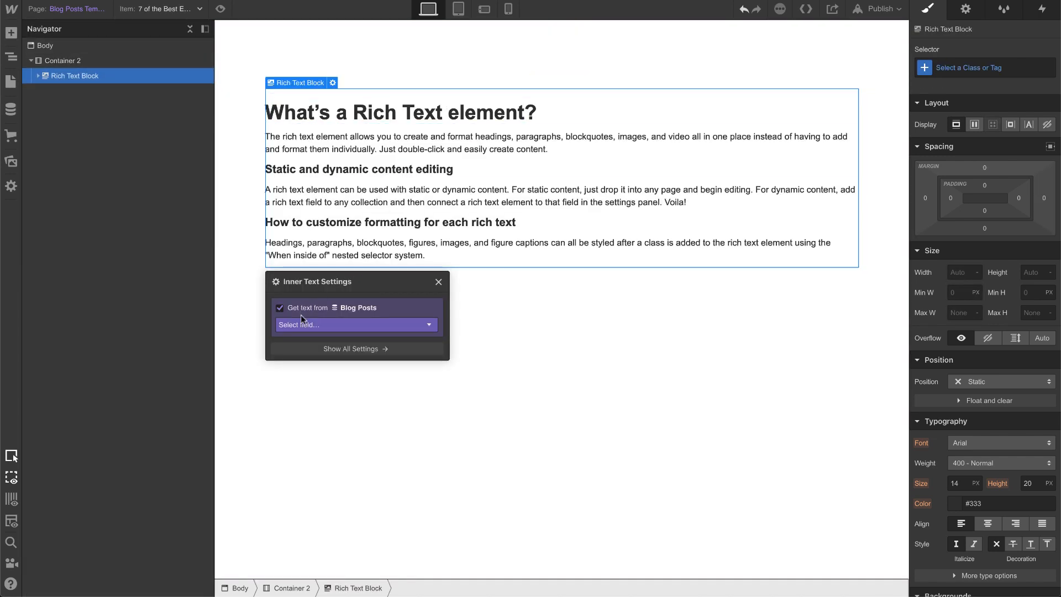
Bind the Rich Text Block to Post Body and preview 'Why We Love Webflow'
left_click(355, 325)
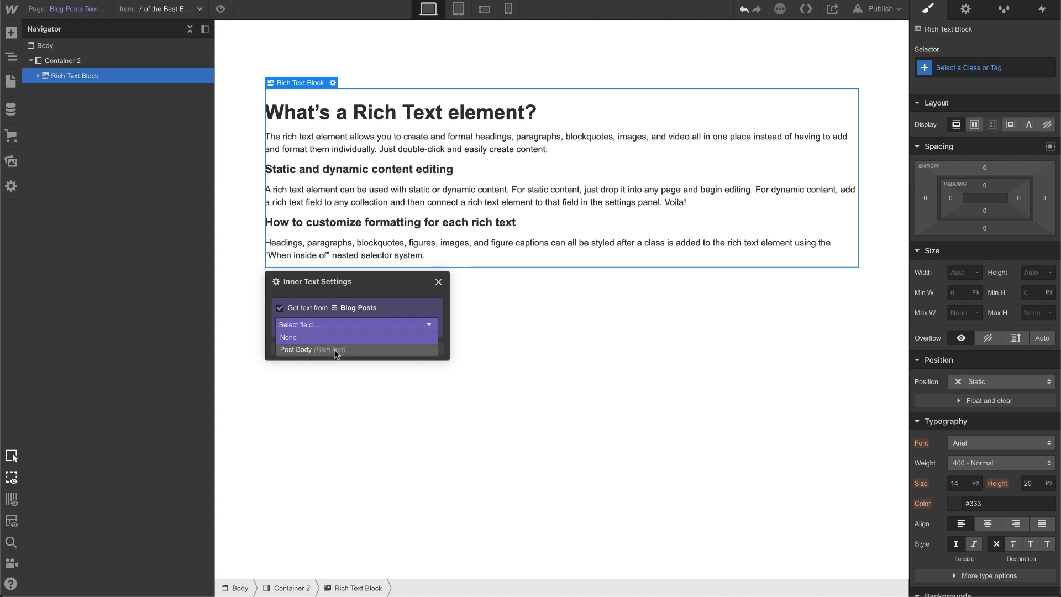
left_click(312, 350)
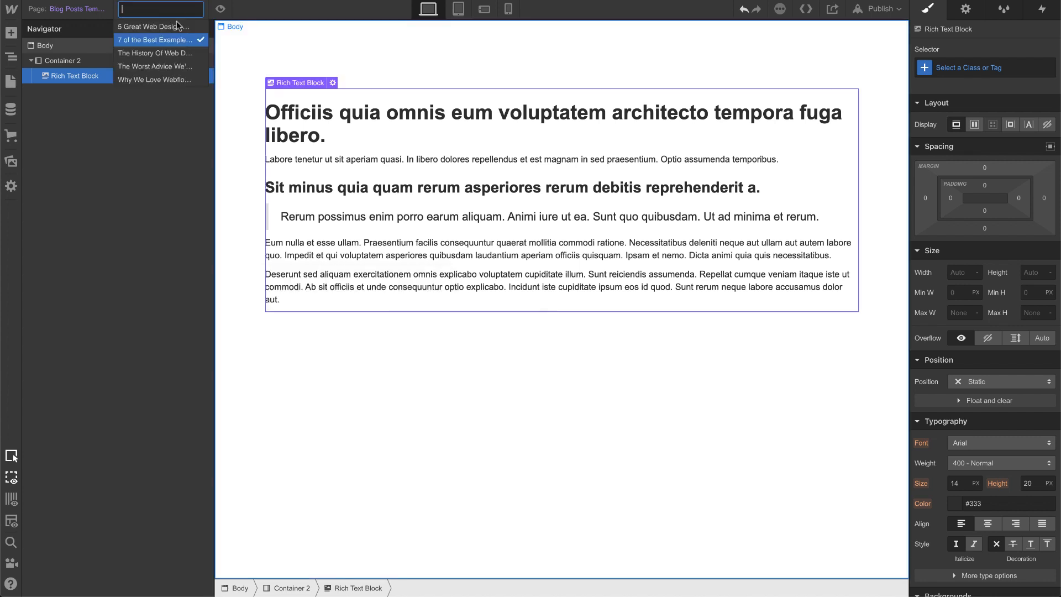
left_click(155, 79)
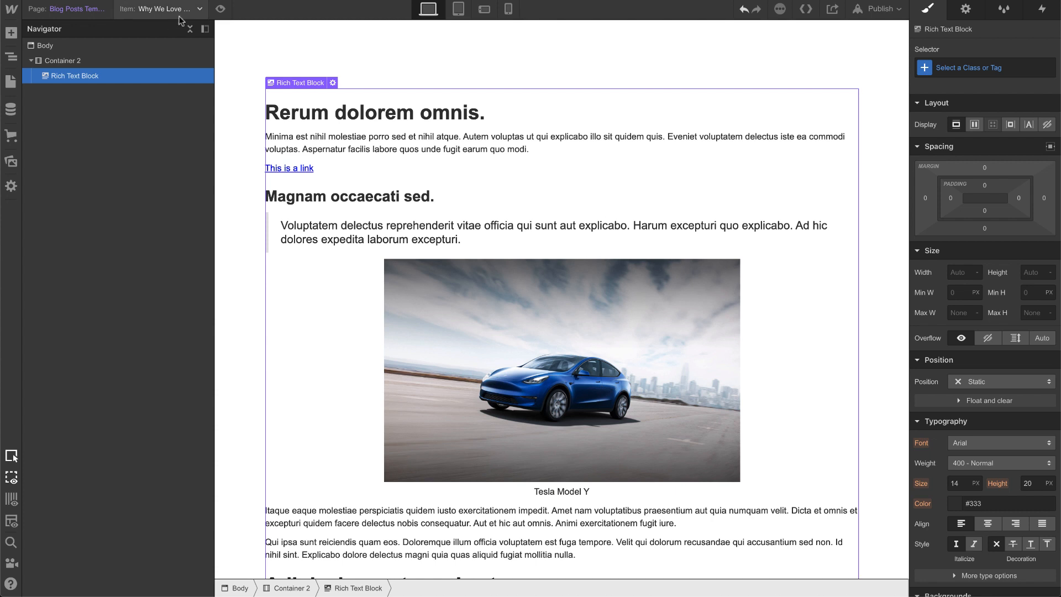
mouse_move(524, 215)
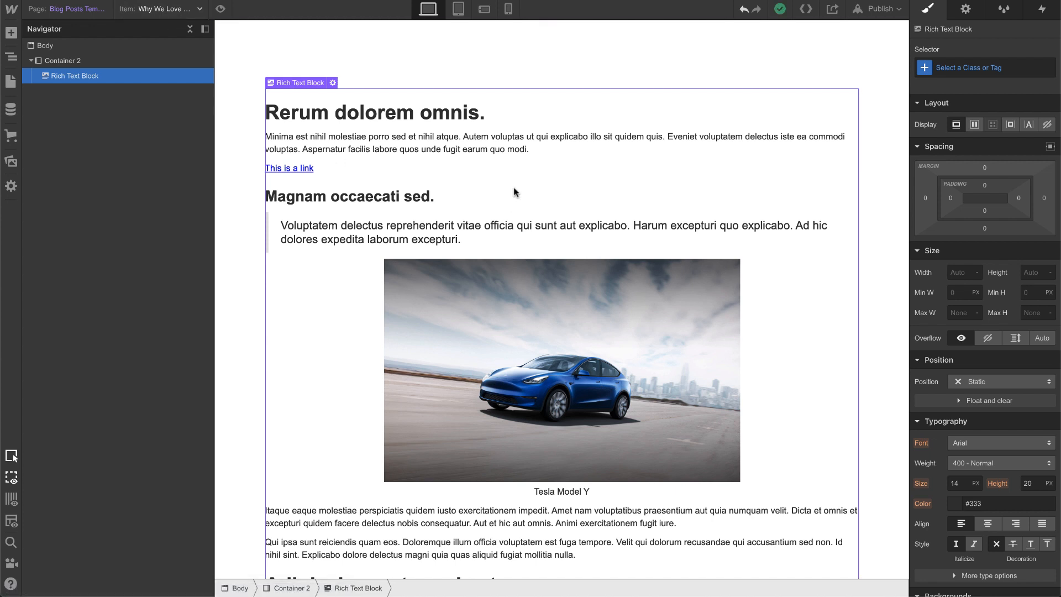
mouse_move(311, 170)
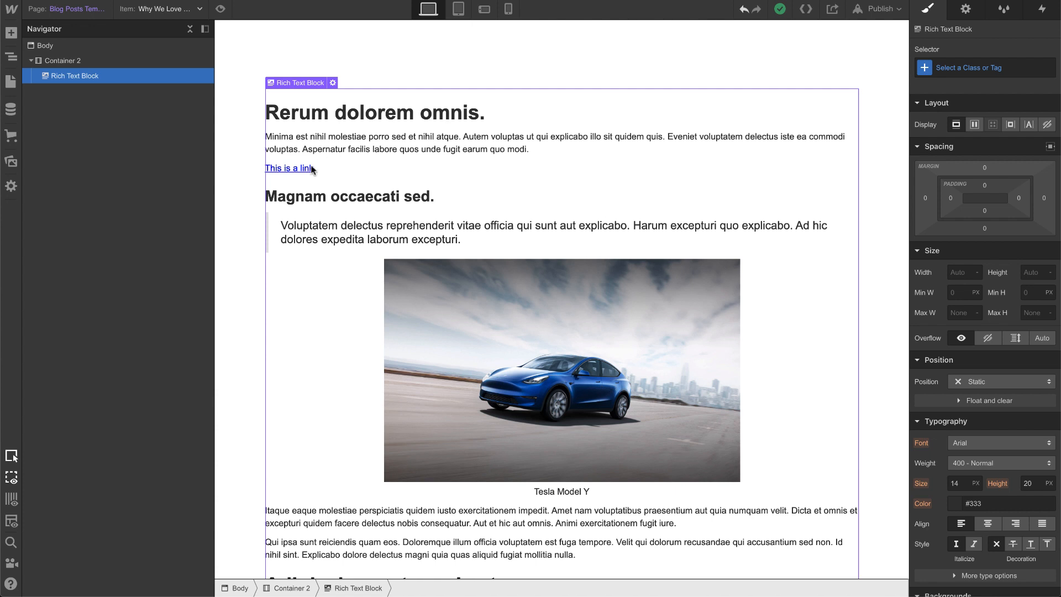
mouse_move(388, 335)
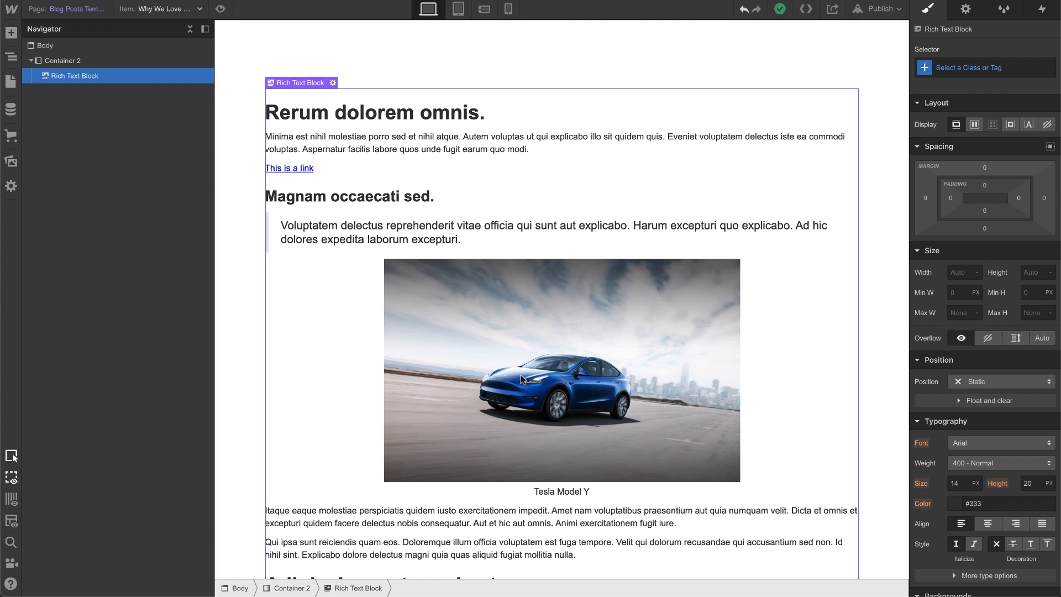
mouse_move(521, 380)
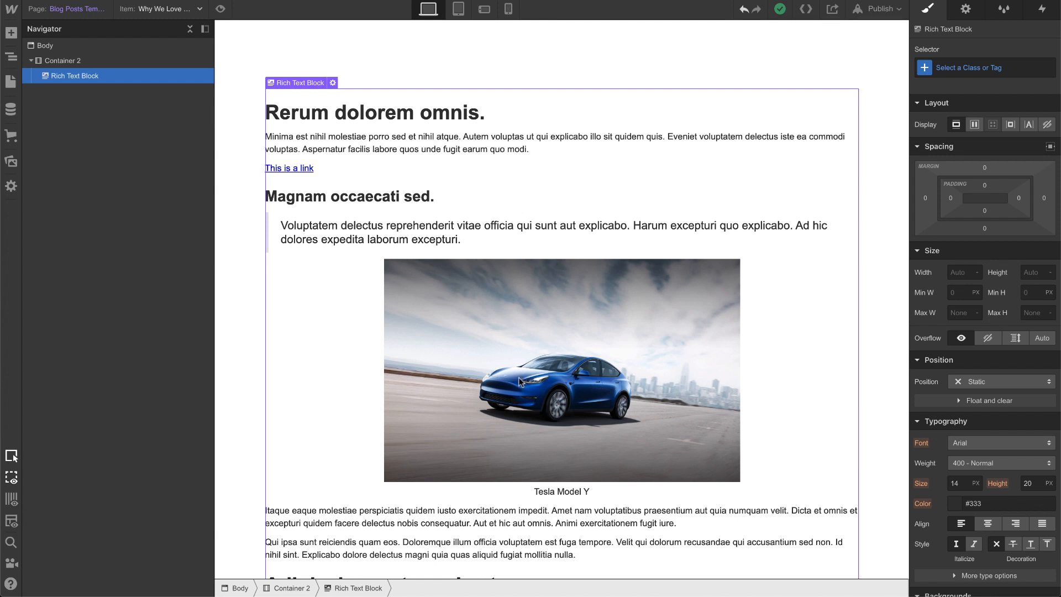
mouse_move(454, 132)
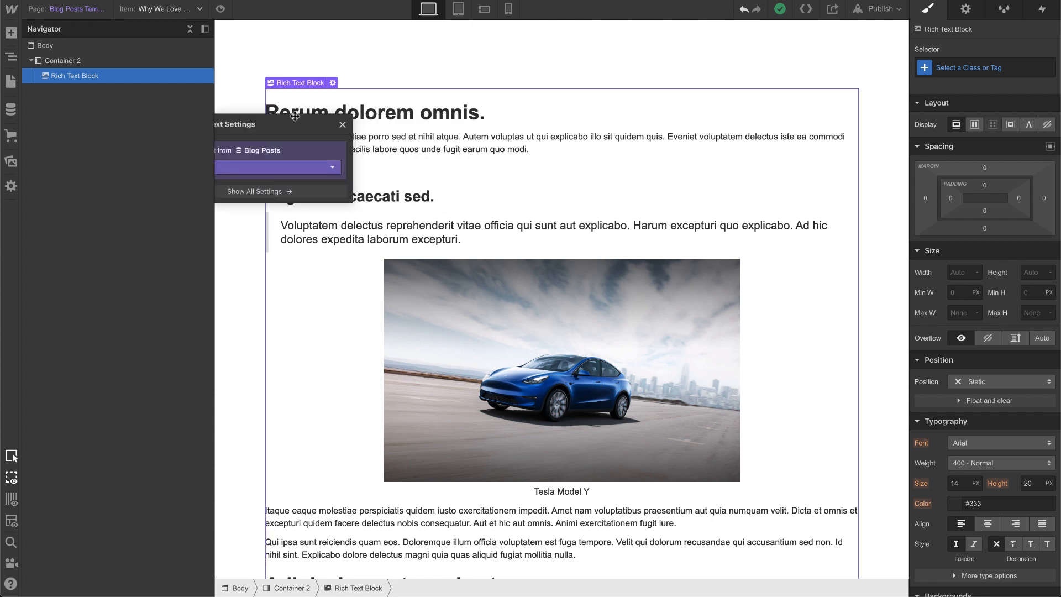
left_click(343, 126)
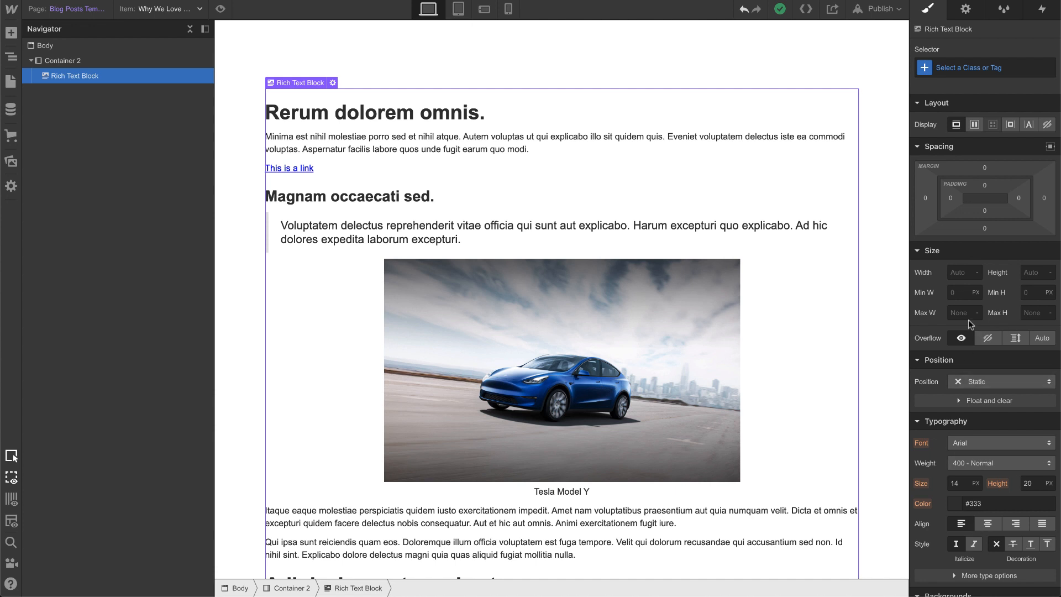
mouse_move(637, 110)
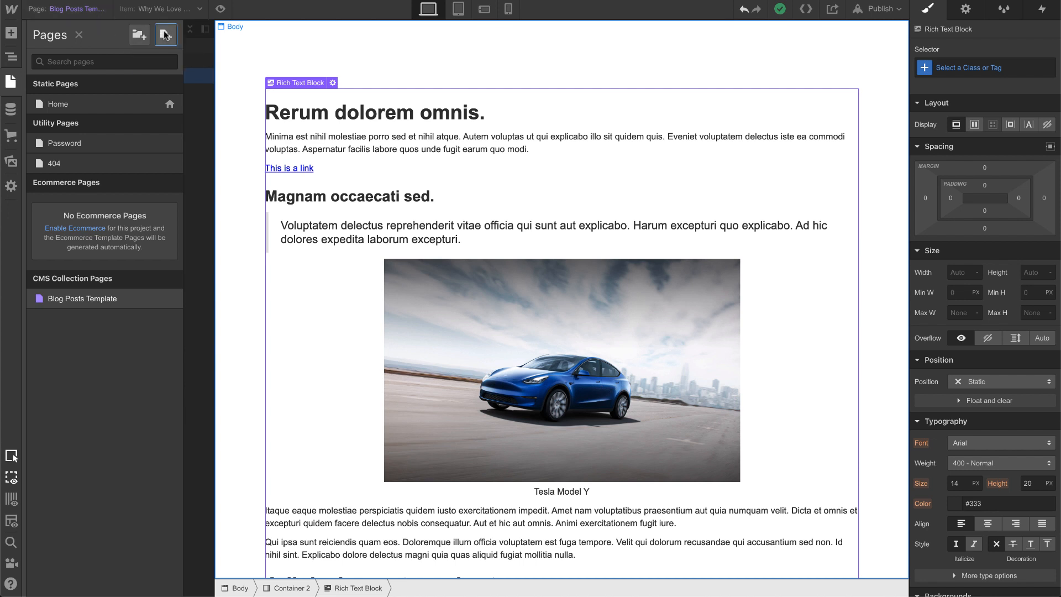
Create a new static page named 'Rich Text Style'
left_click(139, 35)
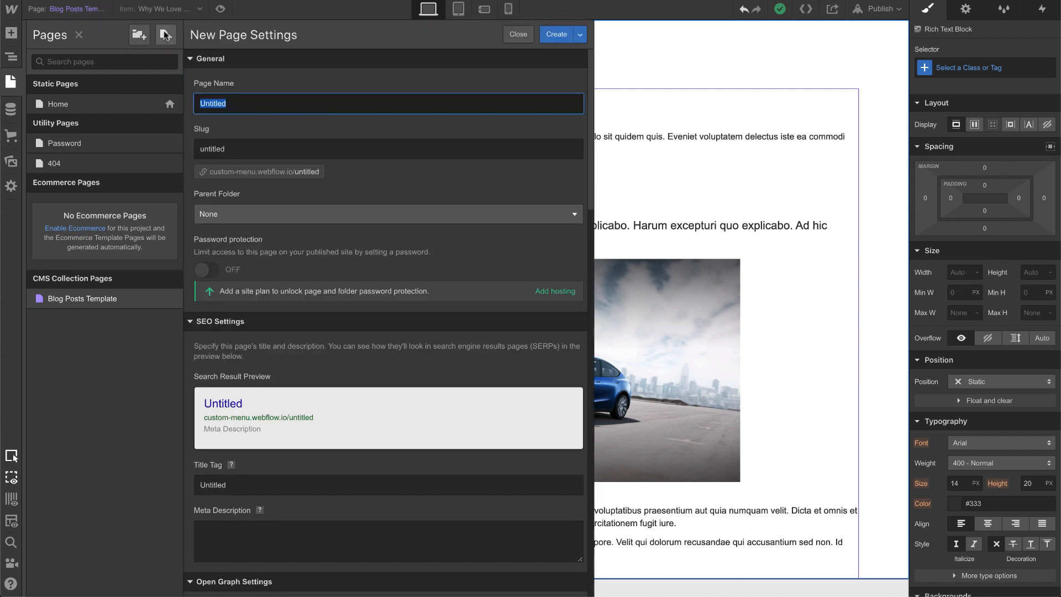
type("Rich Text Style")
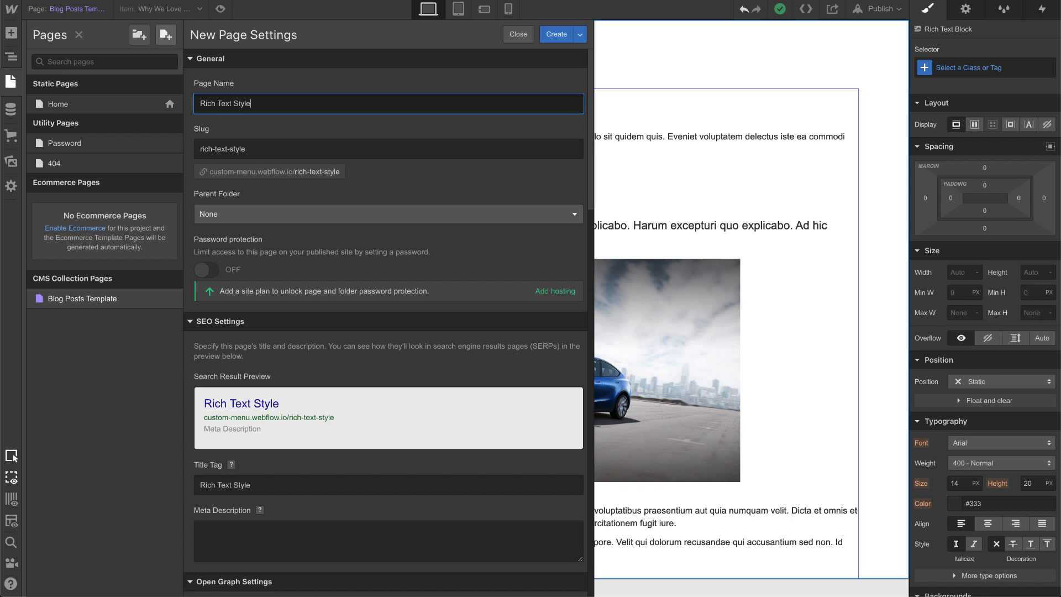
left_click(555, 34)
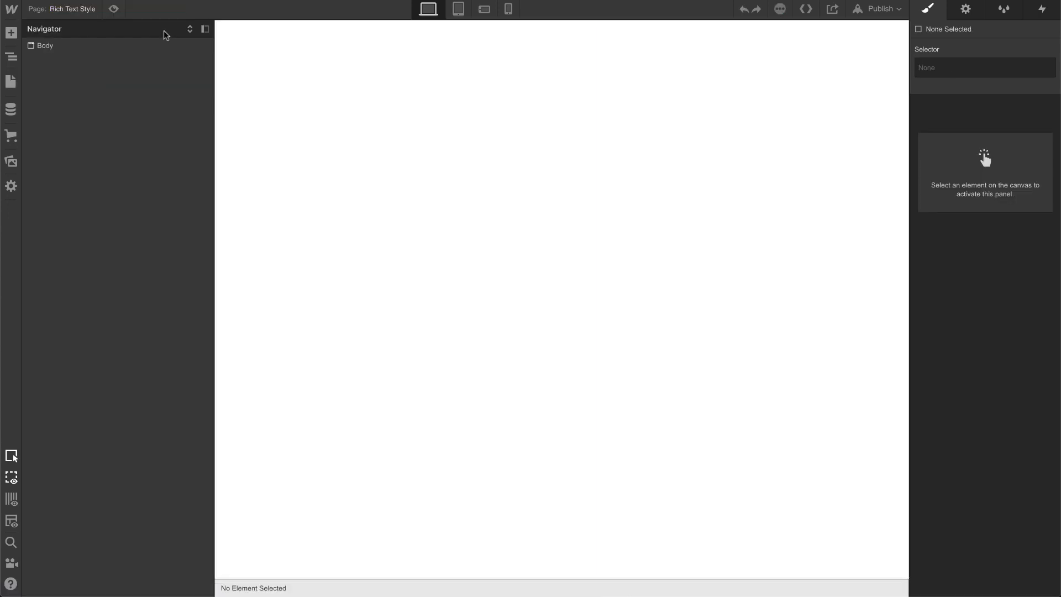
left_click(11, 33)
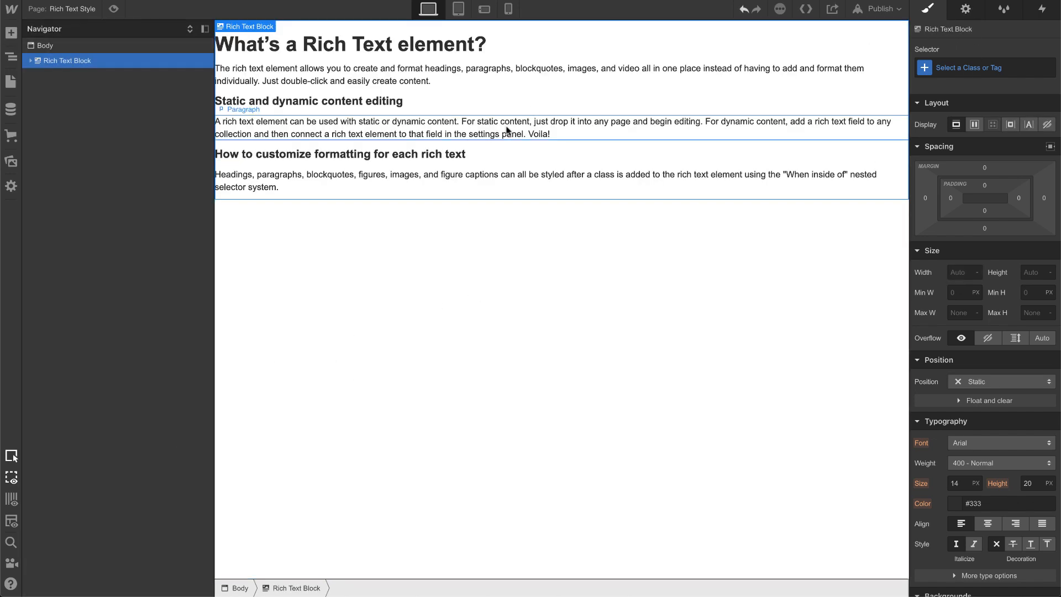
Give the page's Rich Text Block the class 'rte'
left_click(983, 66)
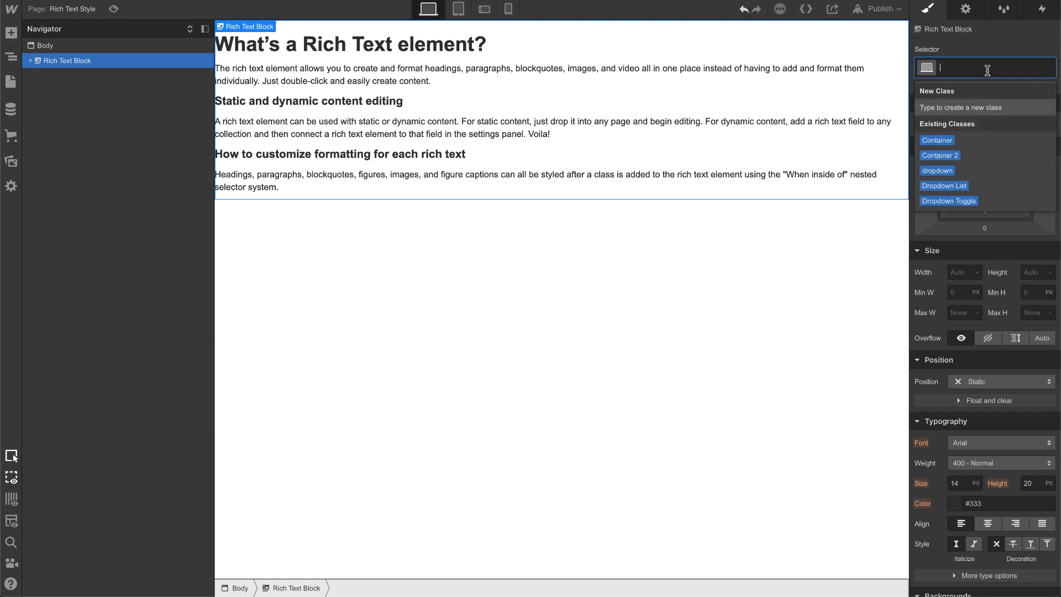
type("rte")
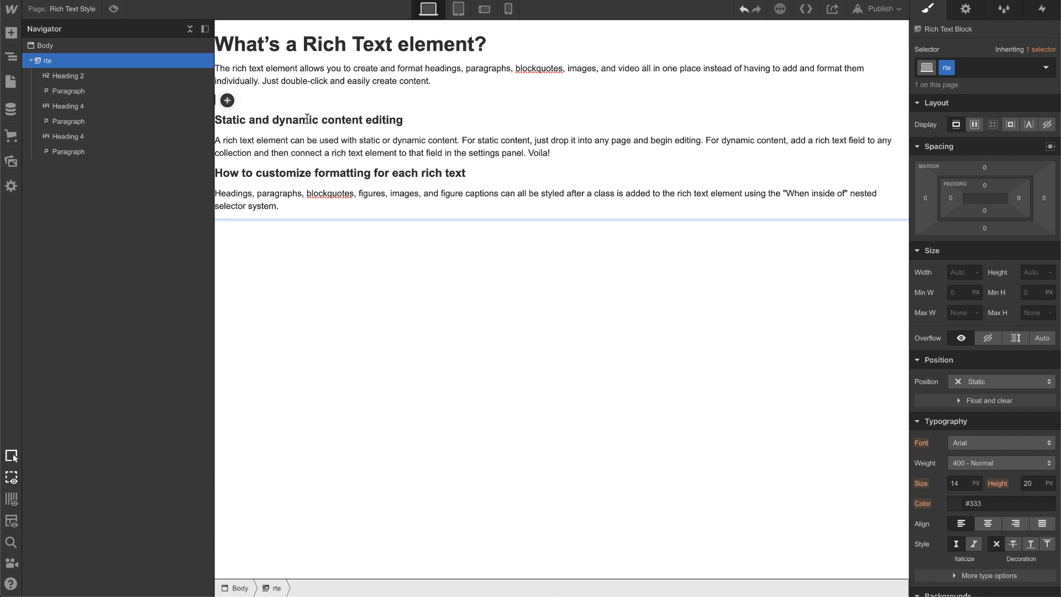
Insert the car photo captioned 'Tesla Model Y', then type 'a text' below
left_click(227, 100)
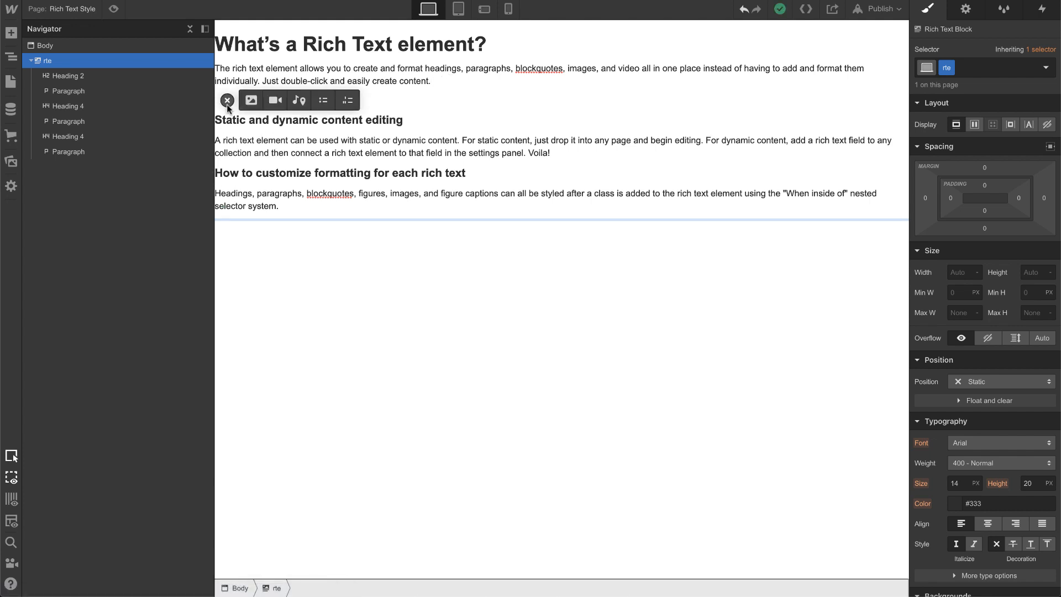
left_click(250, 100)
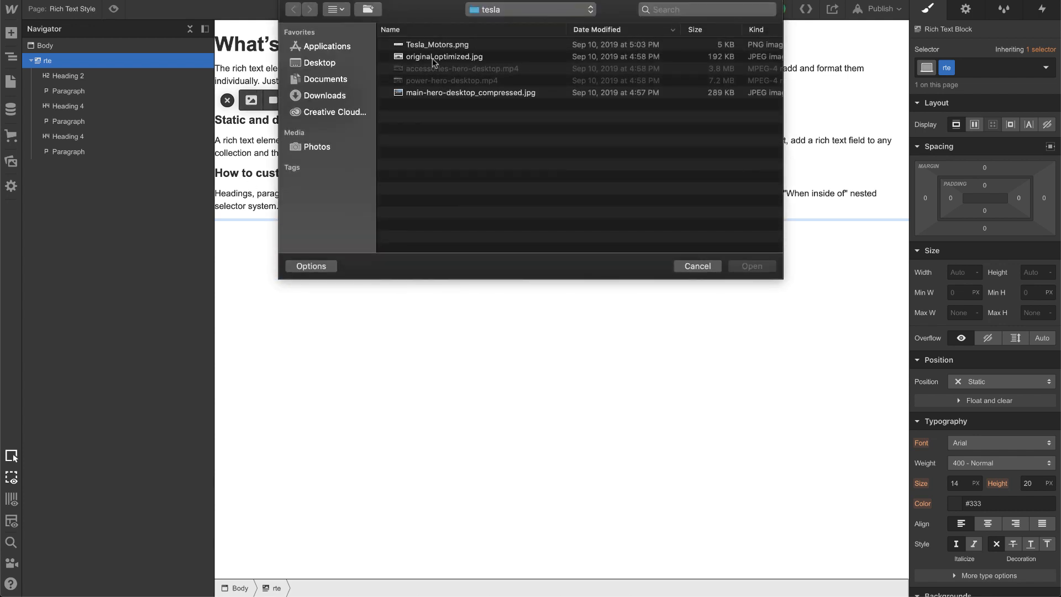
double_click(437, 44)
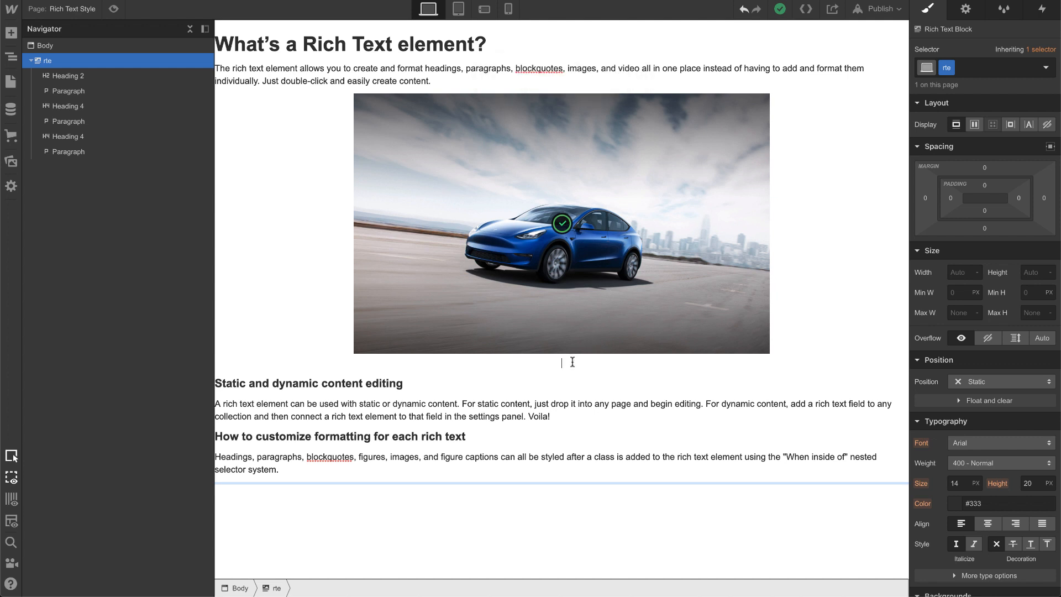
type("Tesla")
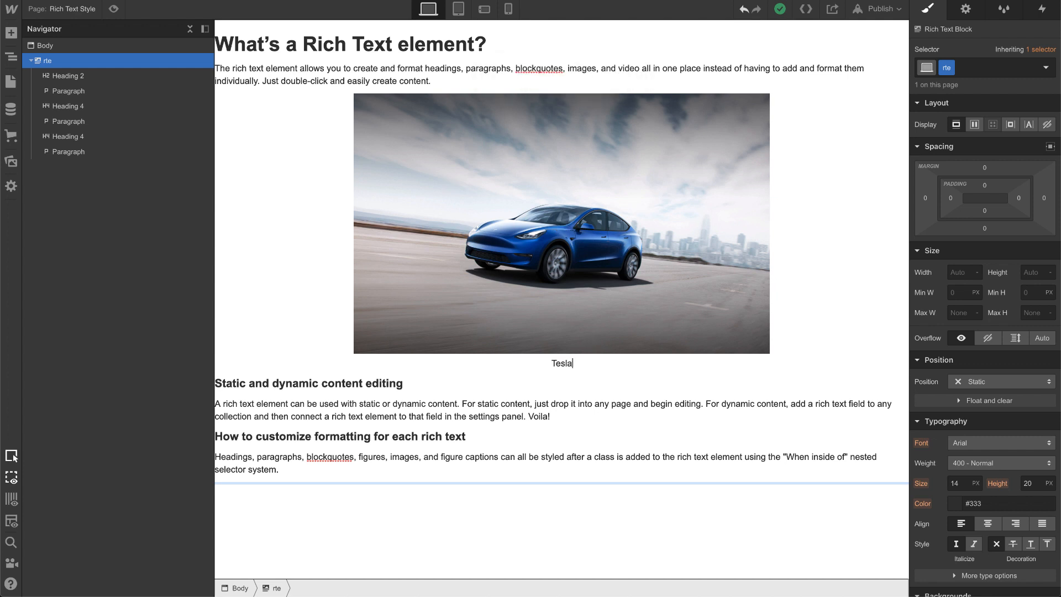
type("Model Y")
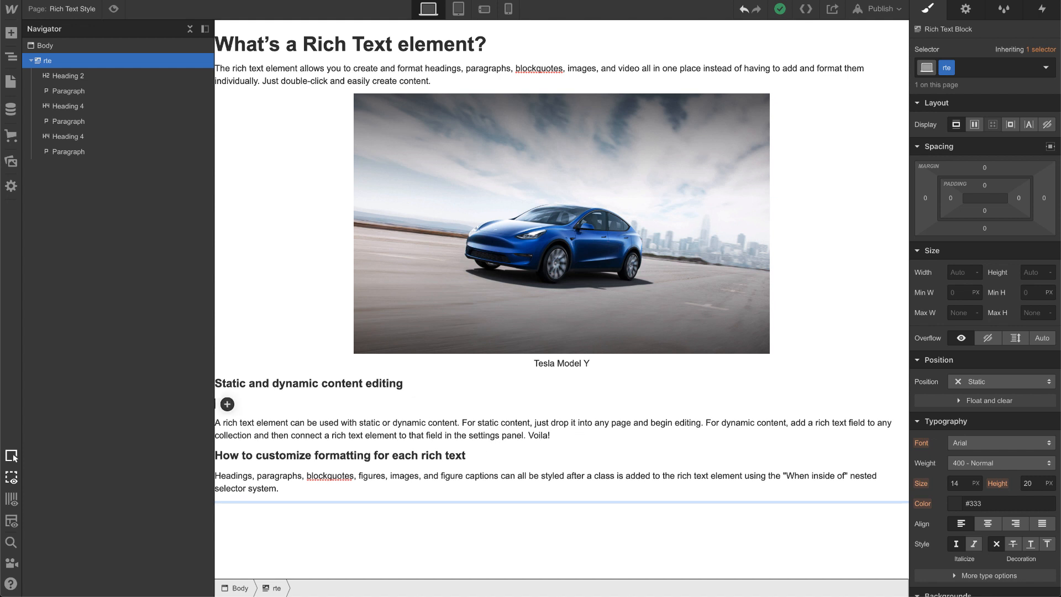
type("a text link")
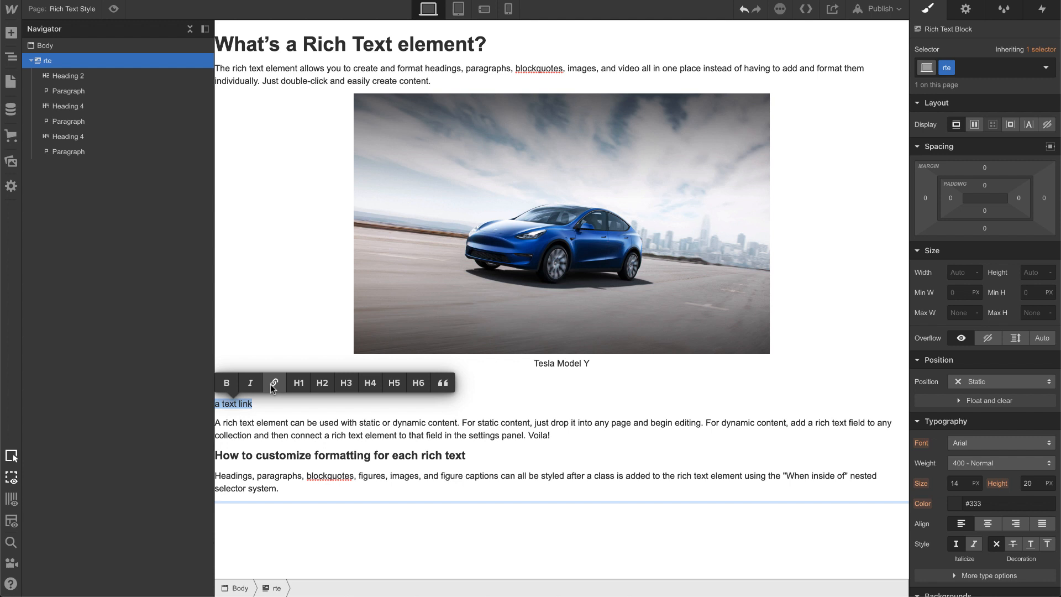
Link the words 'a text link' to a web address
left_click(274, 383)
type("http://pixelg")
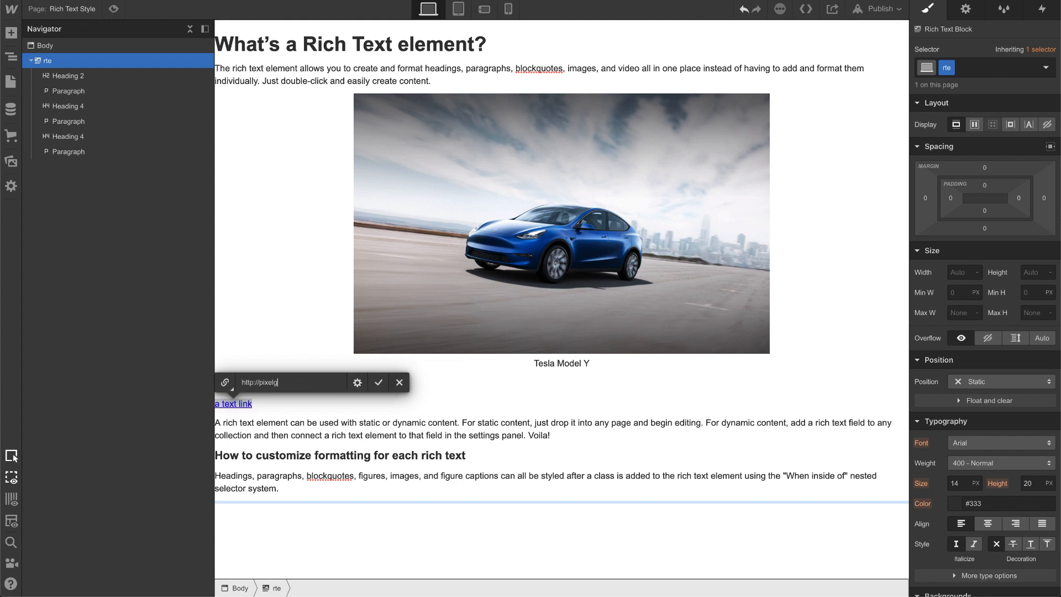
left_click(378, 382)
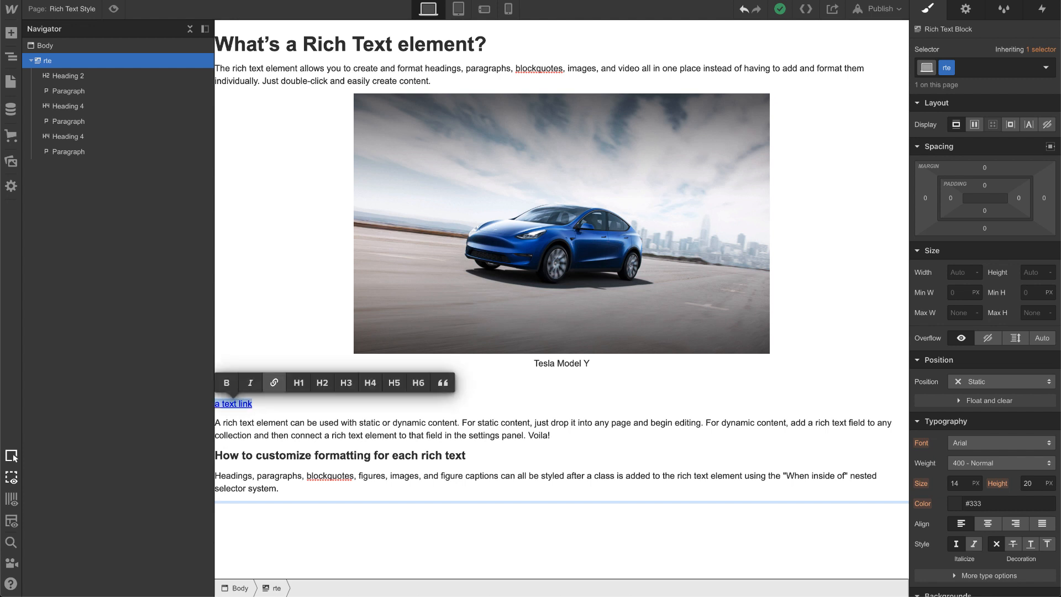
left_click(274, 382)
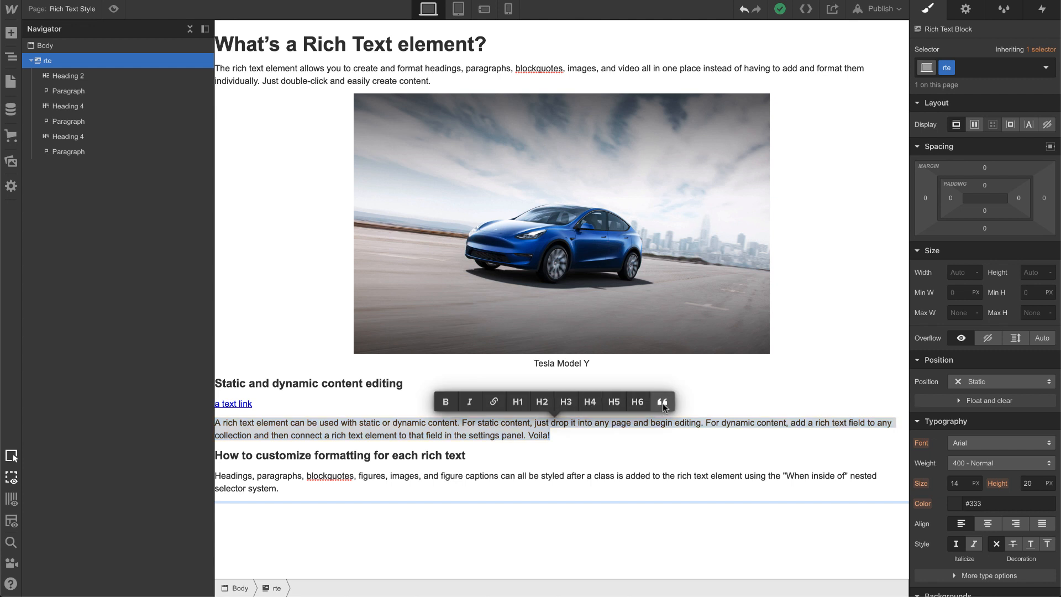
Apply block quote formatting to the paragraph under 'a text link'
left_click(662, 401)
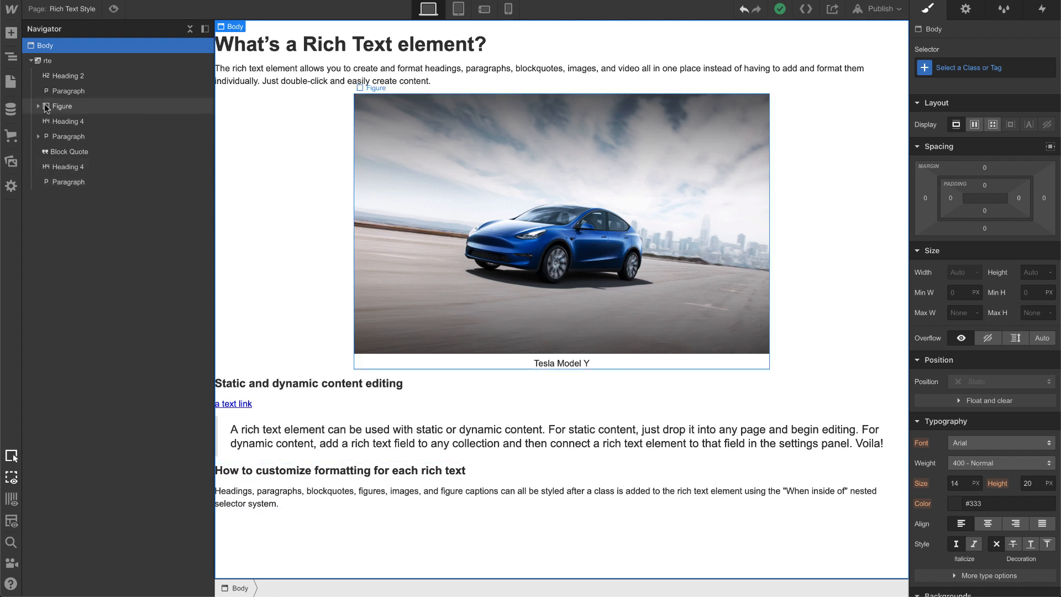
Expand the figure and its Div Block in the Navigator to inspect the image and block quote
left_click(63, 105)
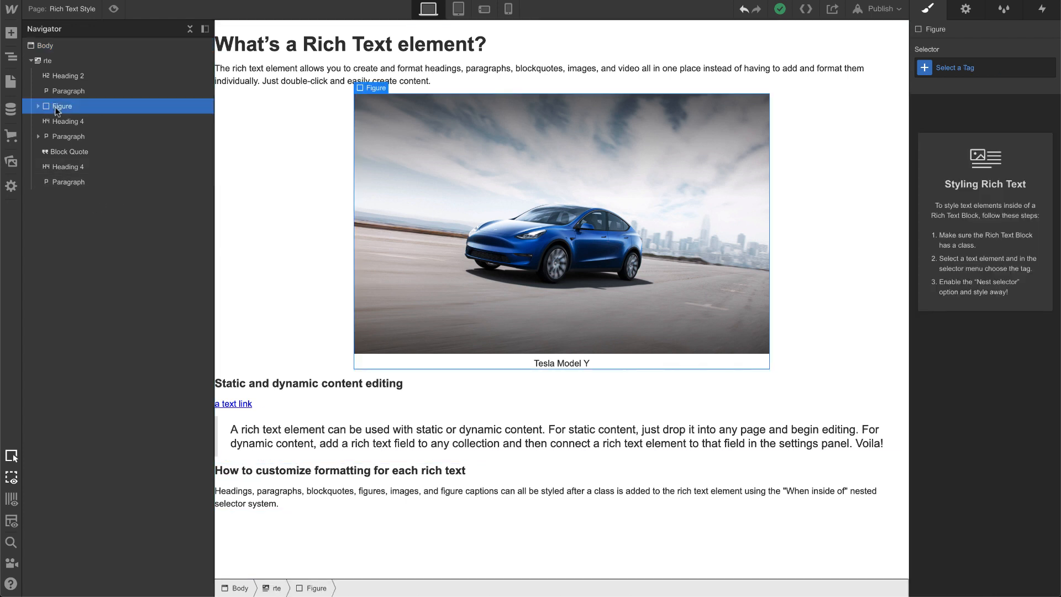
left_click(39, 106)
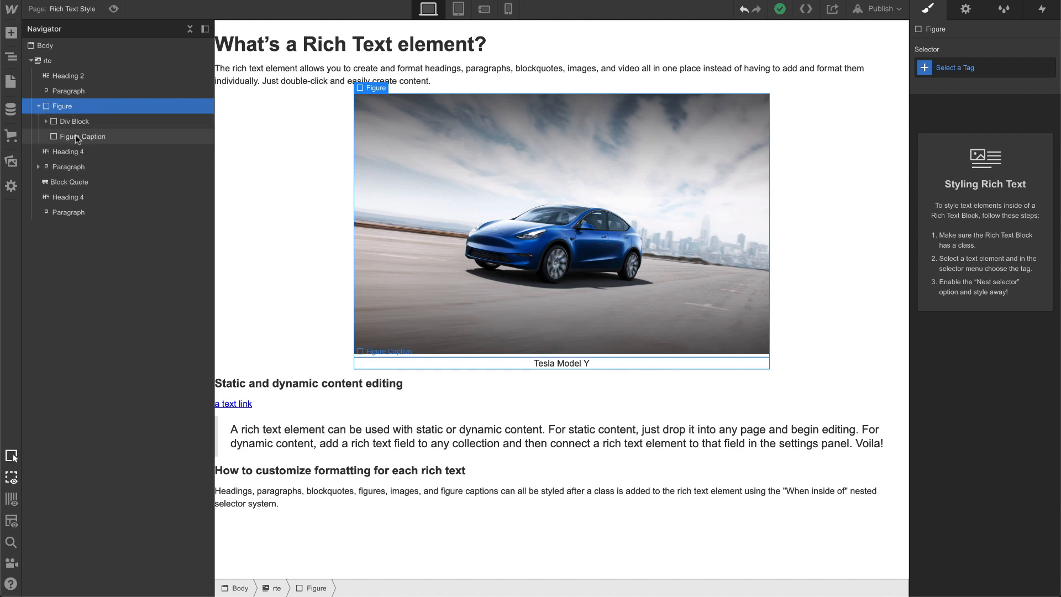
left_click(73, 121)
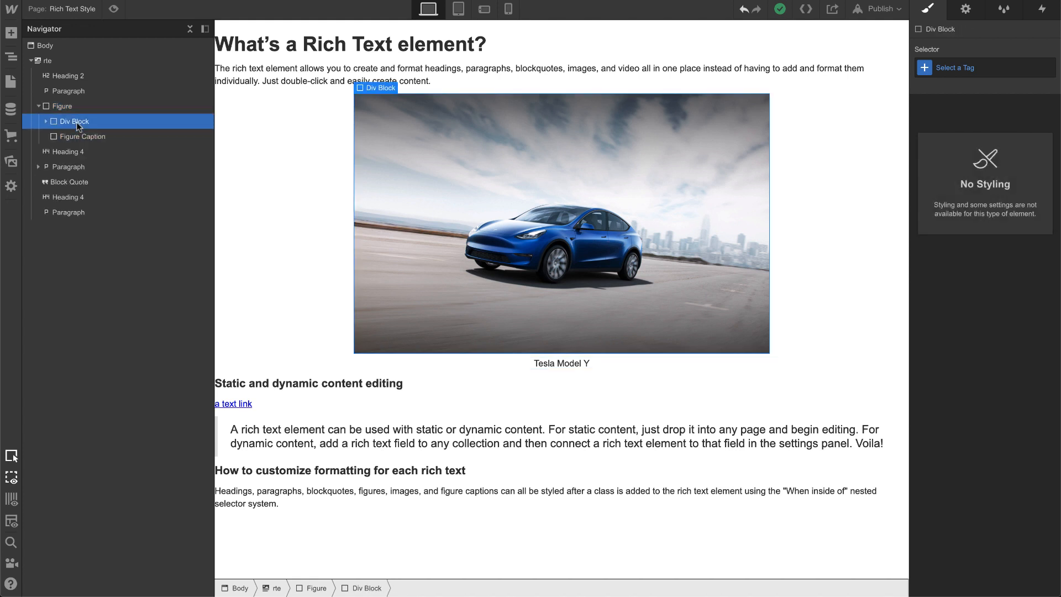
left_click(45, 121)
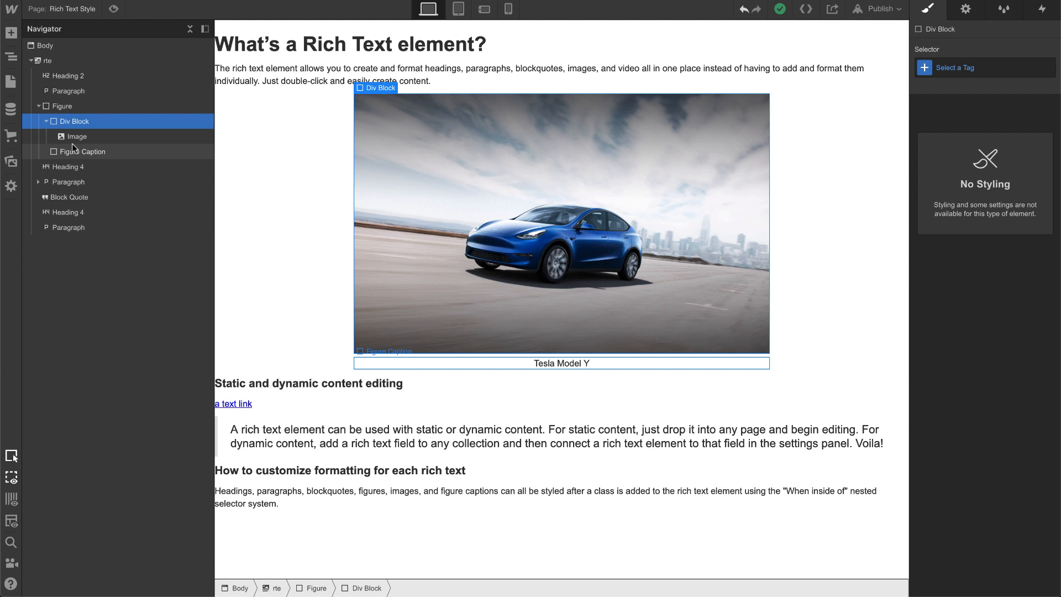
left_click(76, 135)
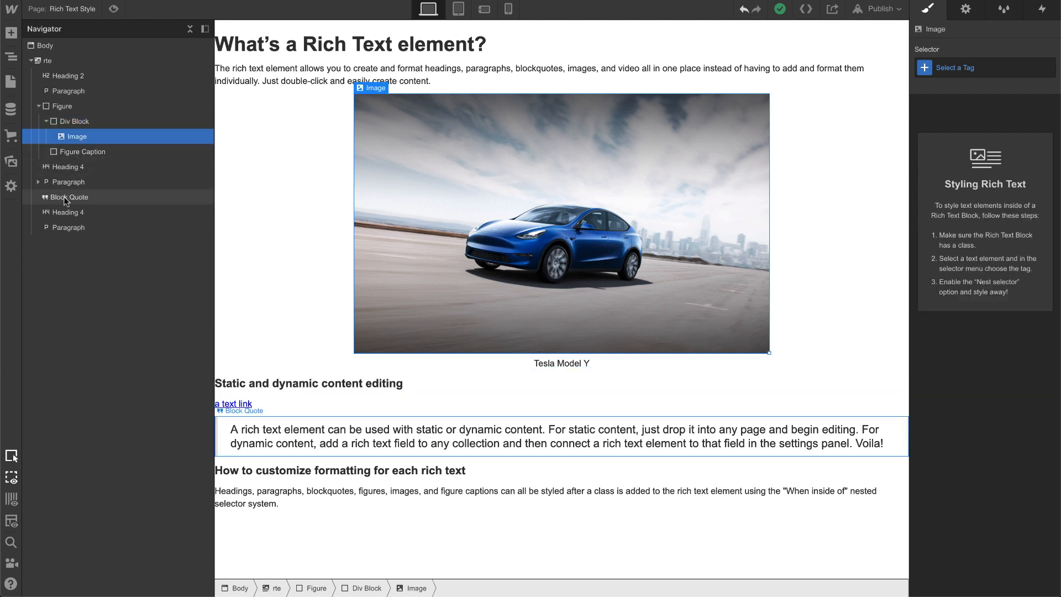
left_click(69, 196)
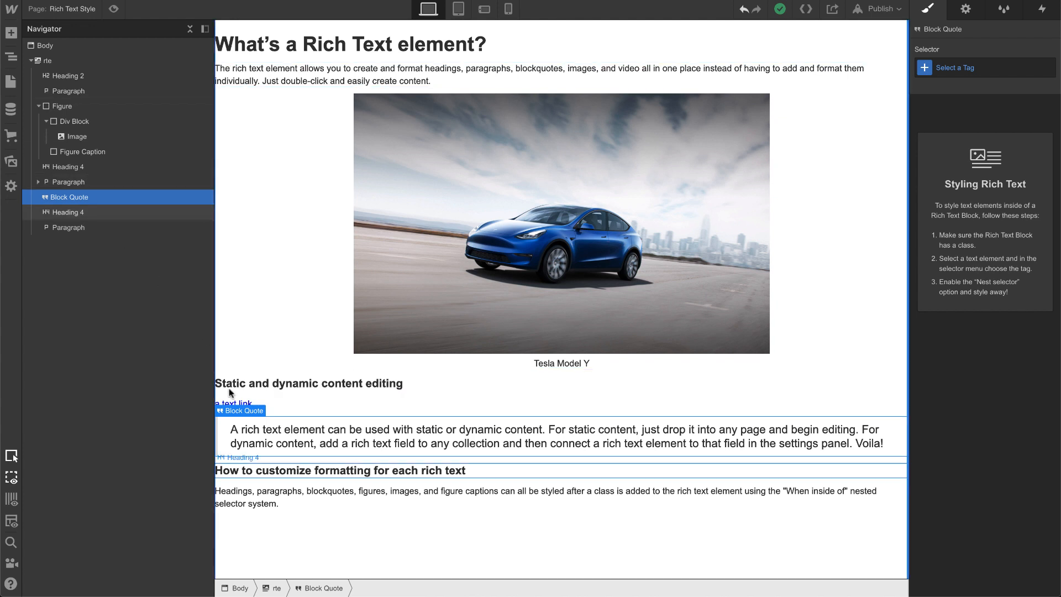
left_click(232, 403)
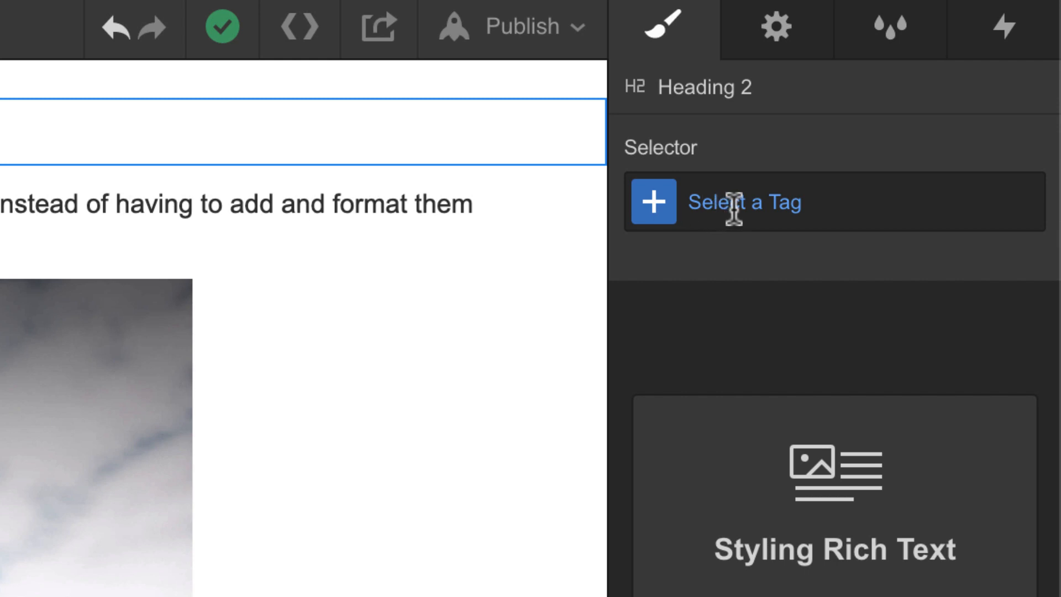
Give the Heading 2 an All H2 Headings tag selector nested inside rte
left_click(744, 201)
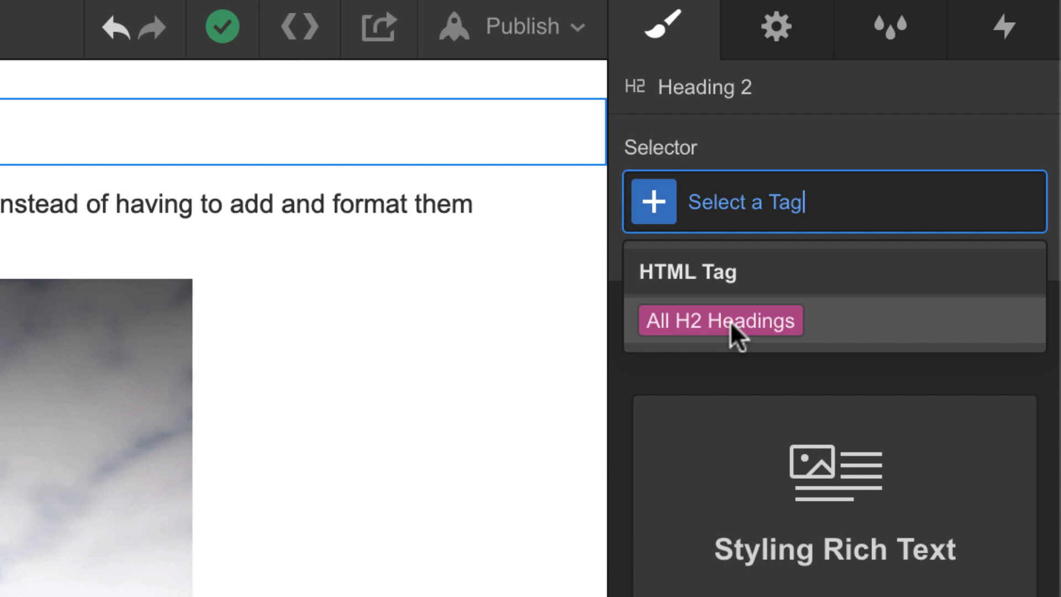
left_click(720, 320)
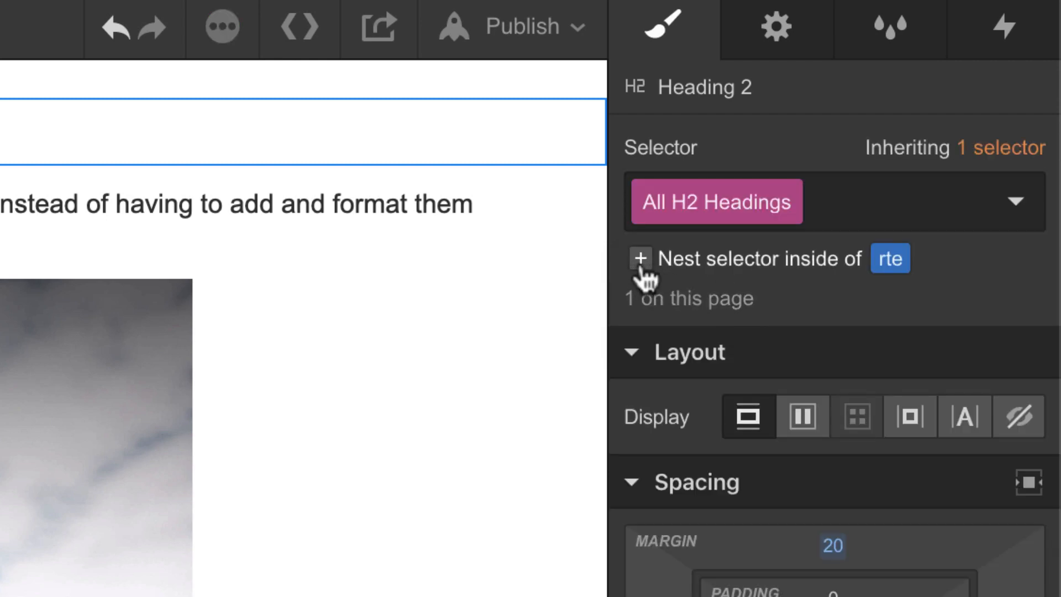
left_click(624, 259)
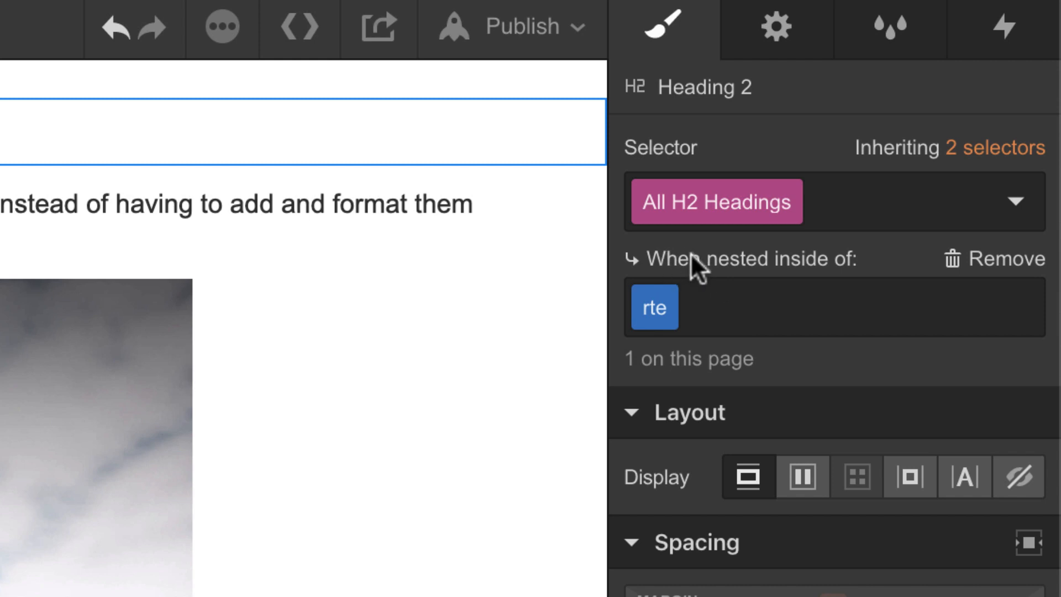
mouse_move(653, 308)
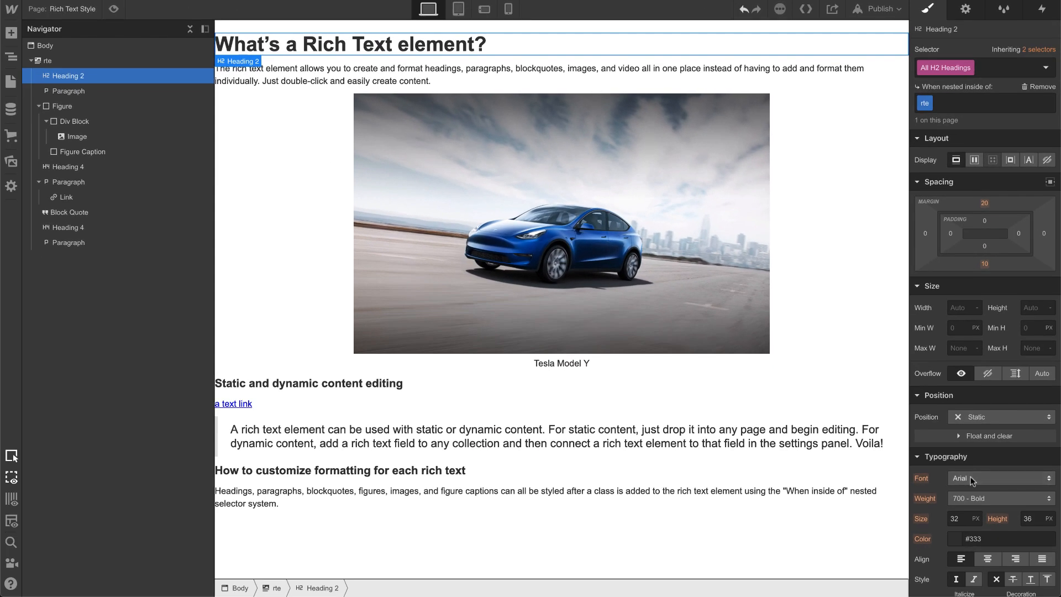
Style rte H2s in Montserrat Semi Bold, 40 px size, 46 px height, blue #2b56ff
left_click(1000, 478)
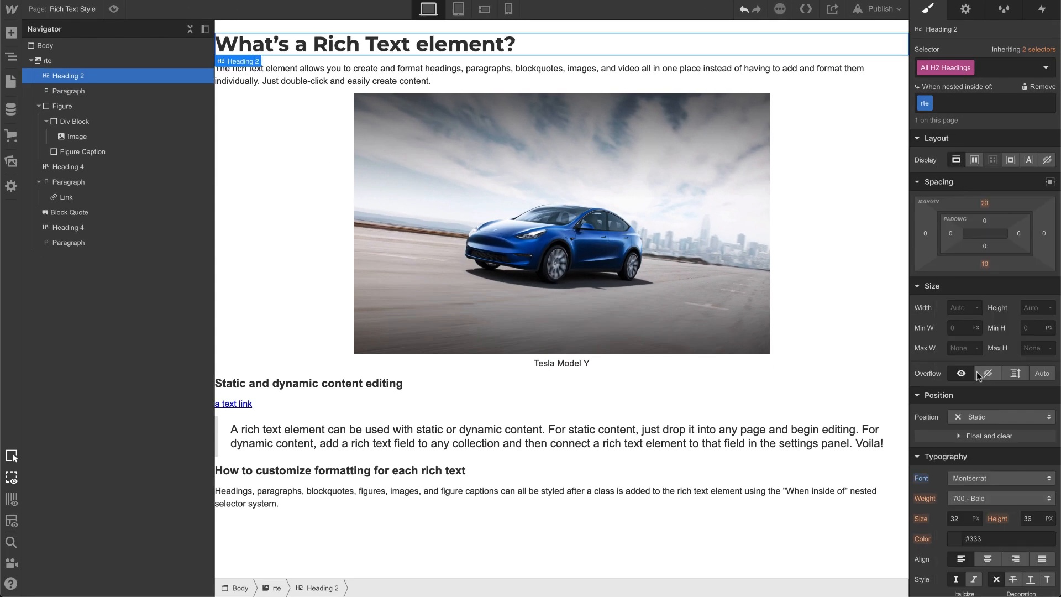
left_click(1000, 498)
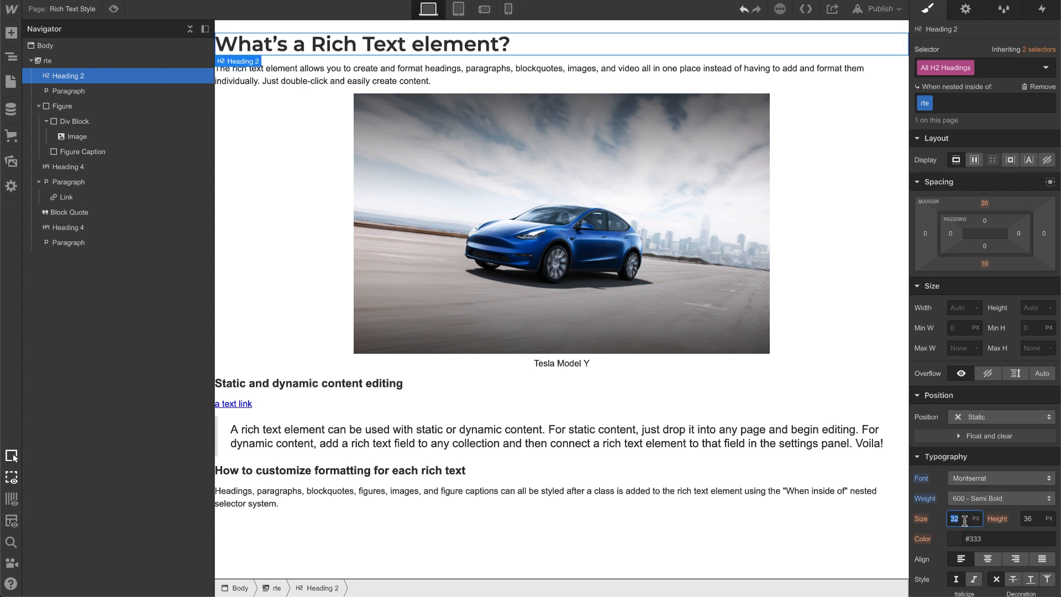
type("40")
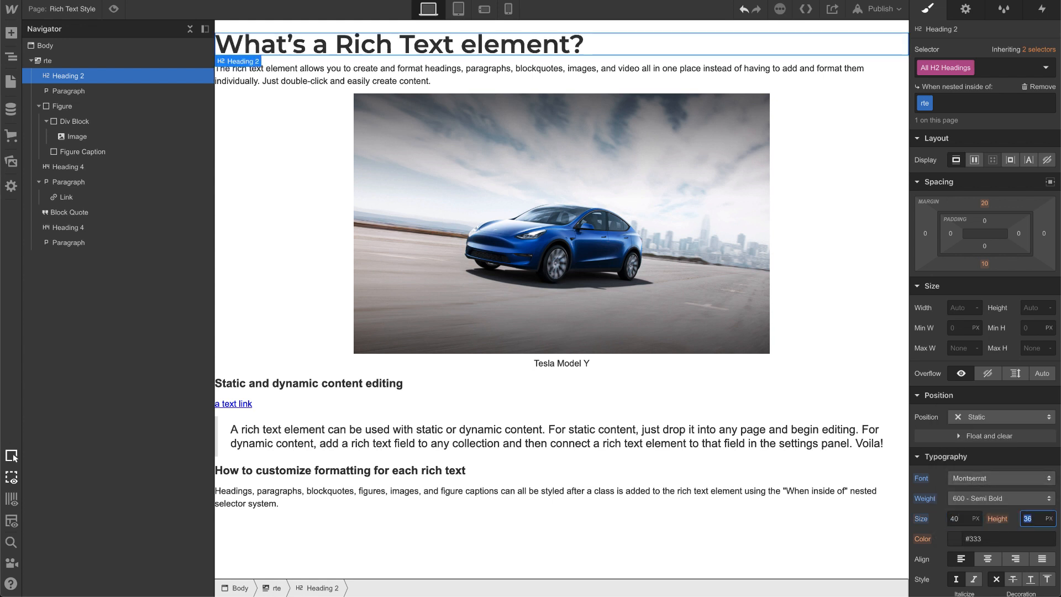
type("46")
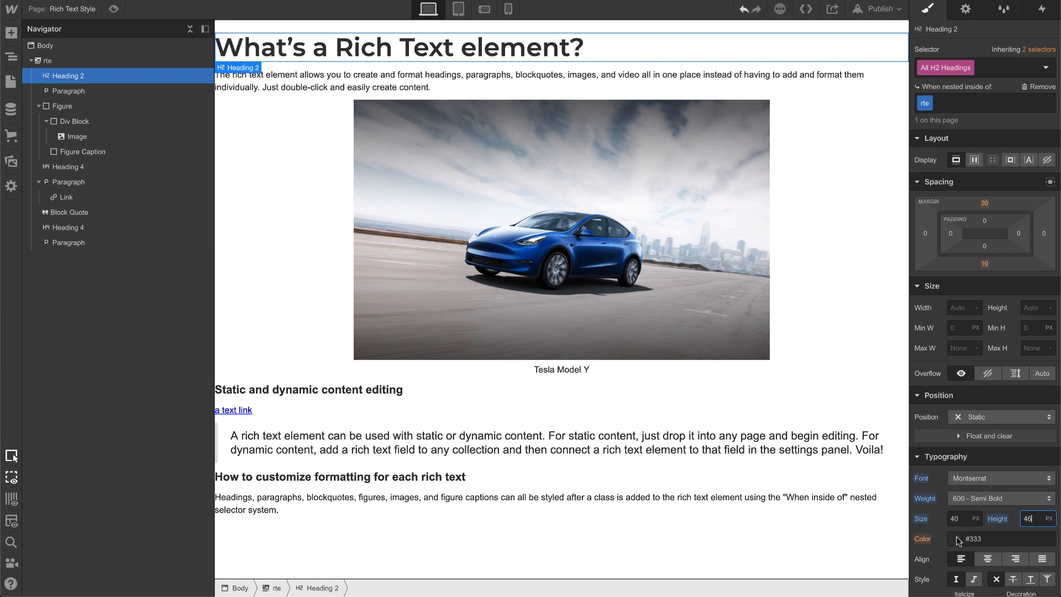
left_click(954, 539)
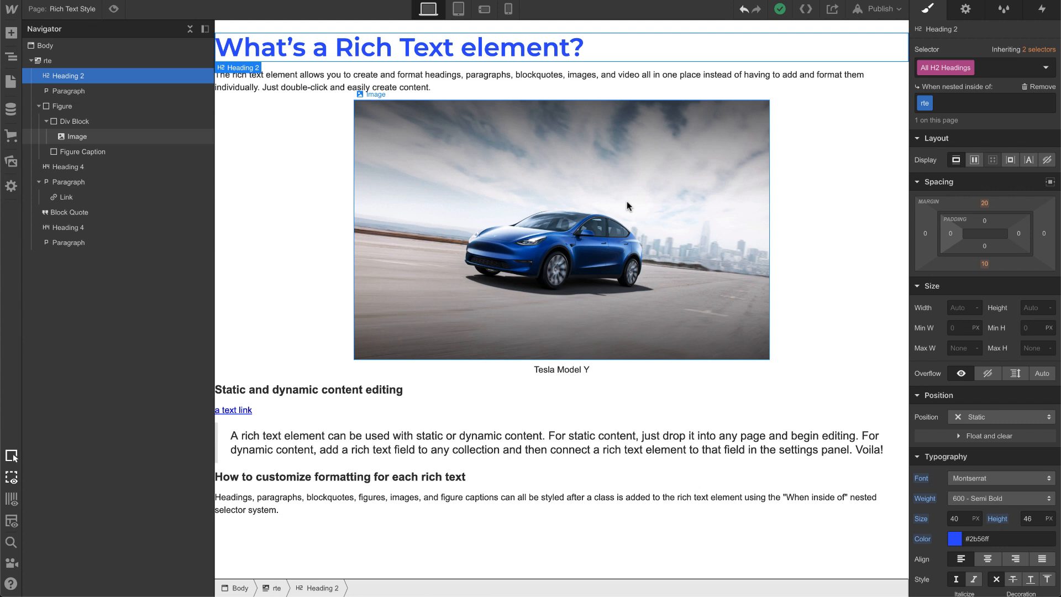
left_click(407, 74)
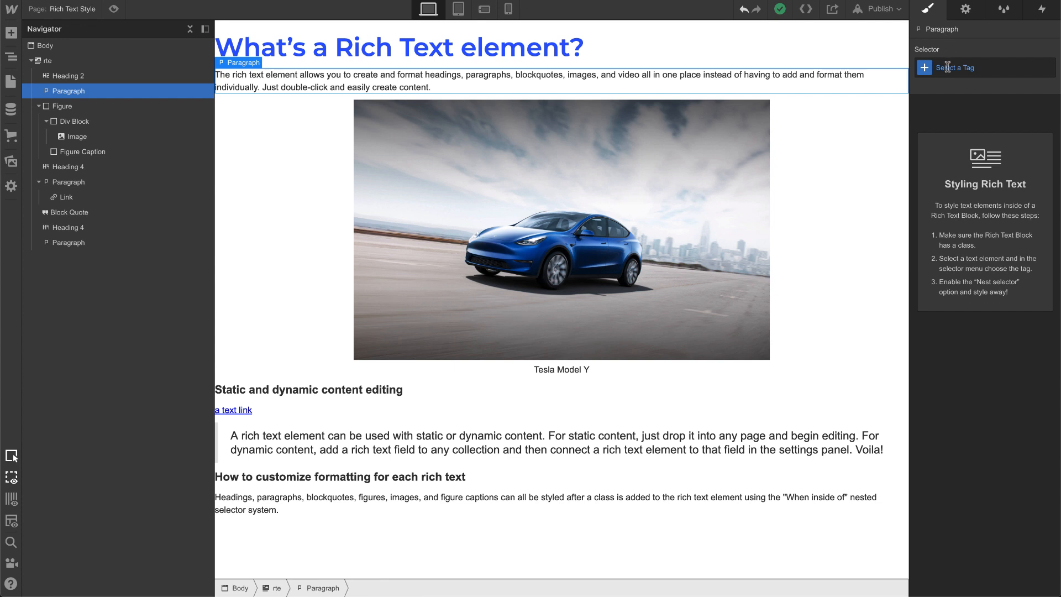
Switch the selected paragraph's selector to All Paragraphs
left_click(954, 67)
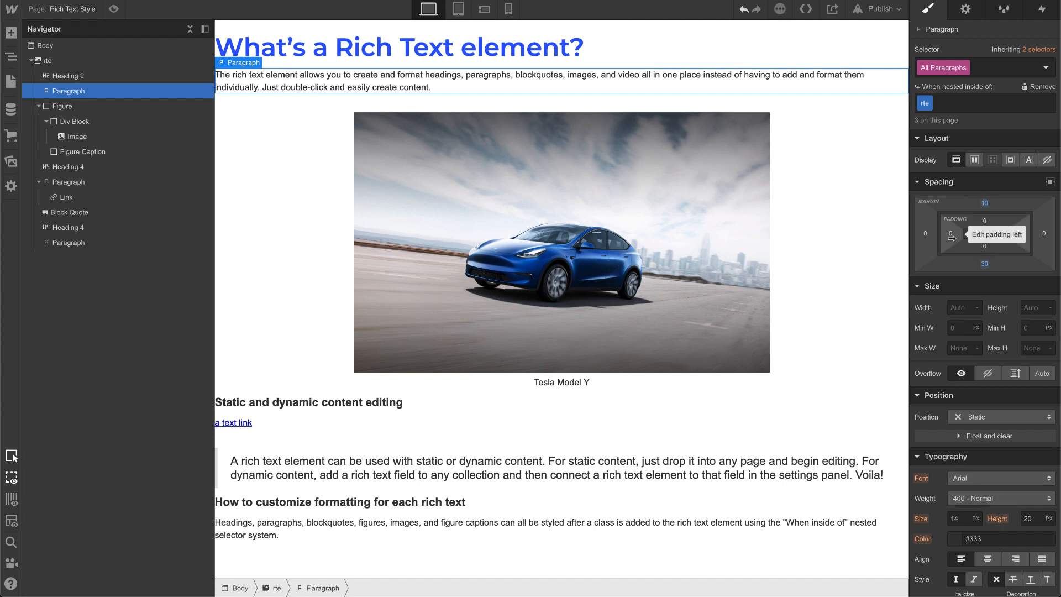
mouse_move(963, 243)
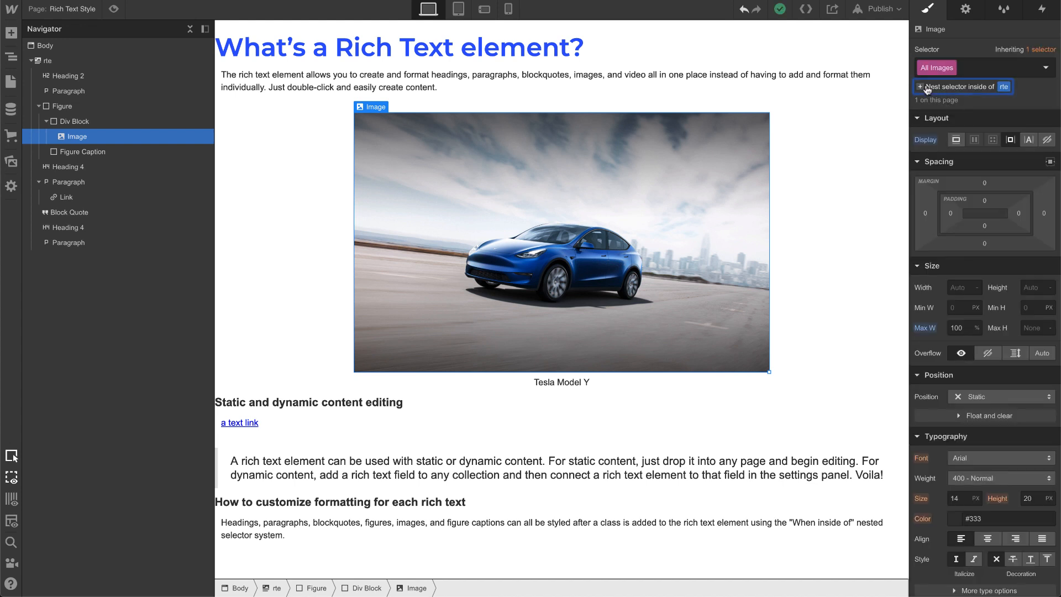
Nest All Images inside rte and add a 100% grayscale filter
left_click(962, 87)
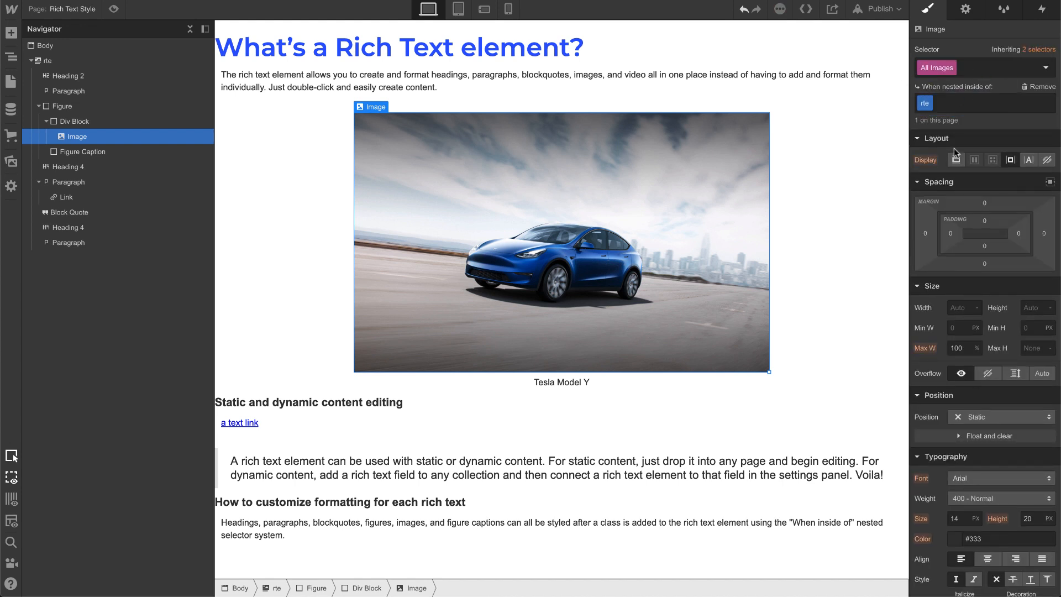
scroll("down", 3)
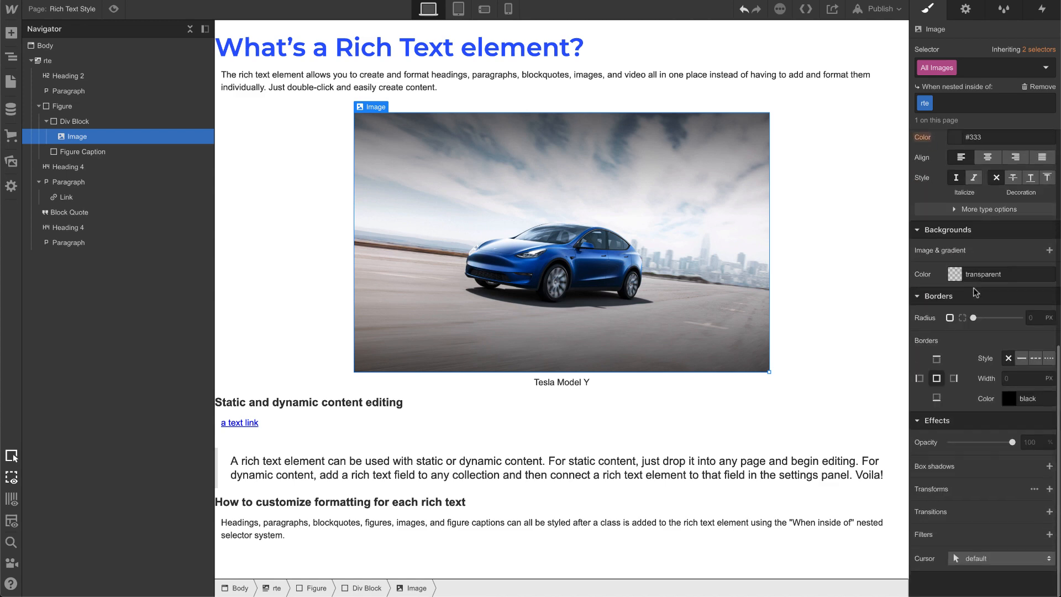
mouse_move(1043, 526)
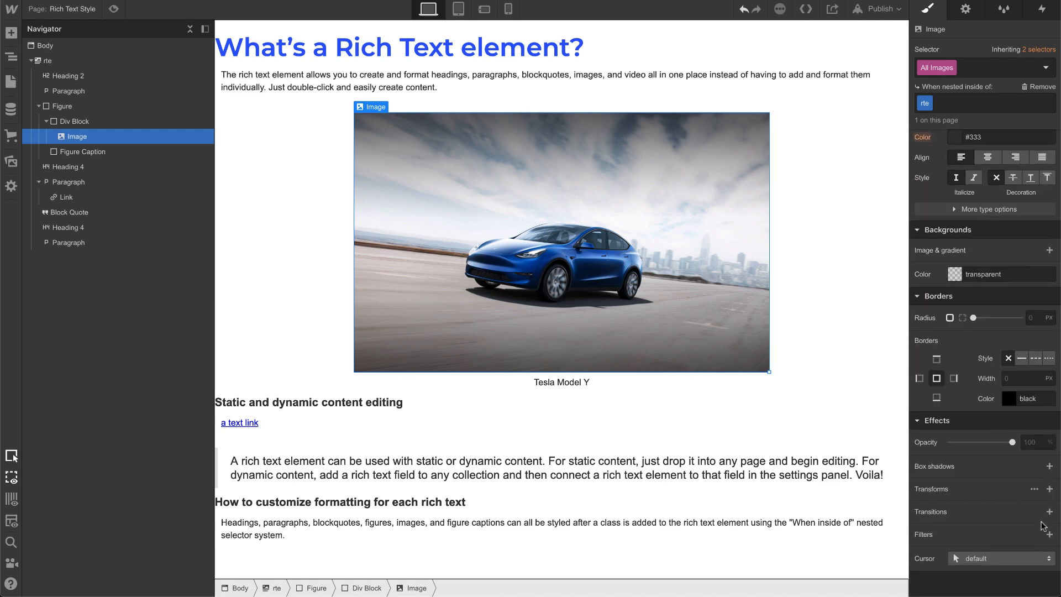
left_click(1050, 534)
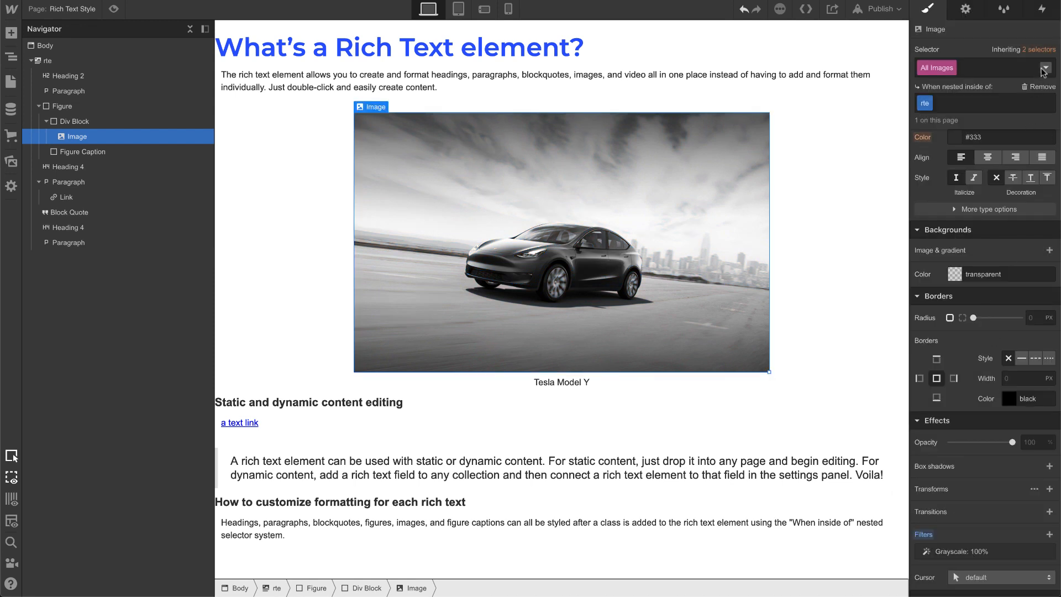
Turn off the grayscale filter in the images' hover state
left_click(1045, 67)
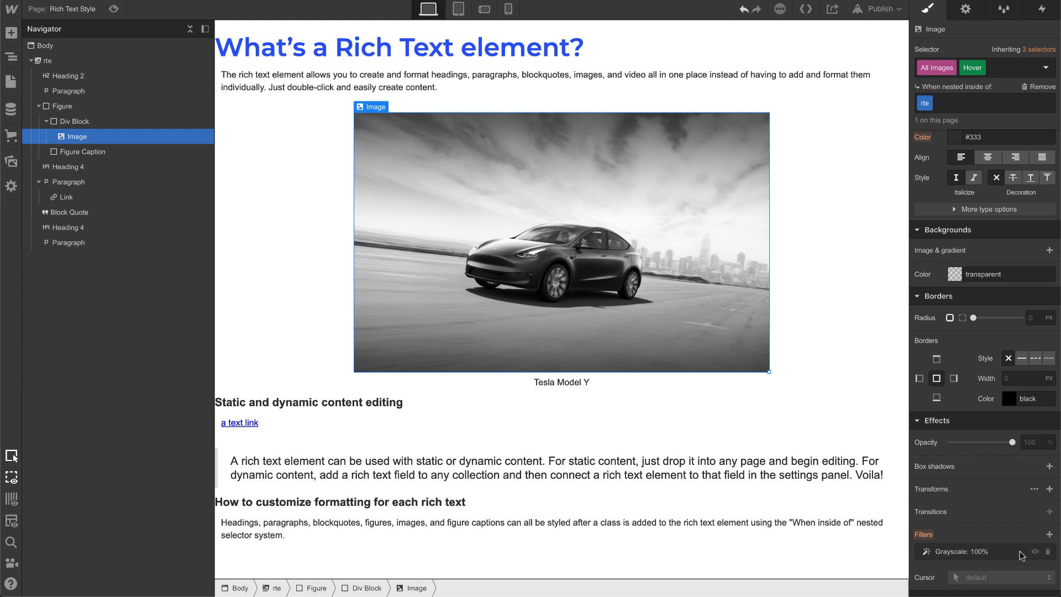
left_click(1034, 552)
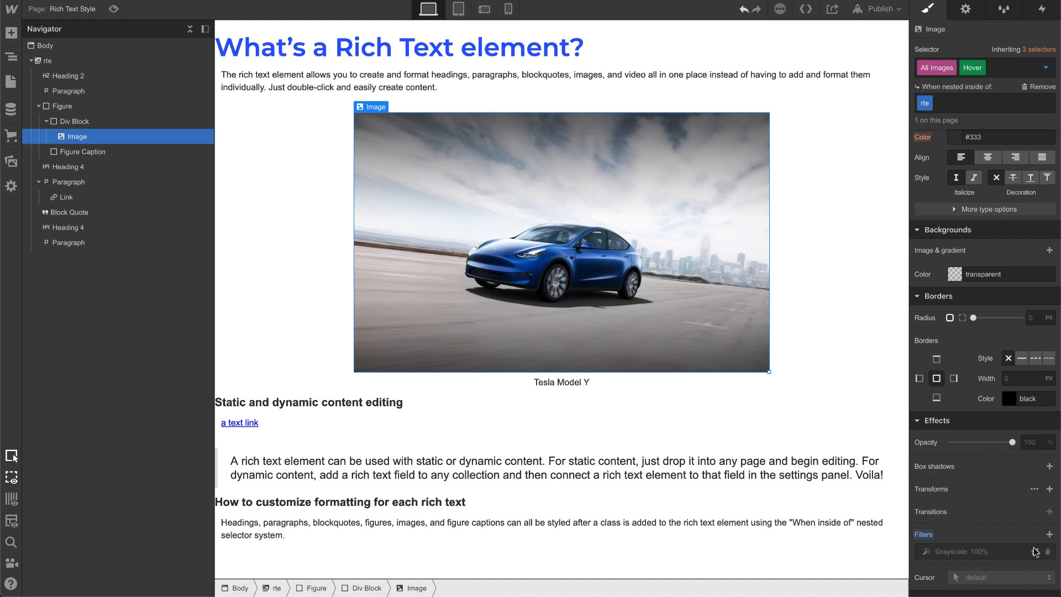
left_click(49, 60)
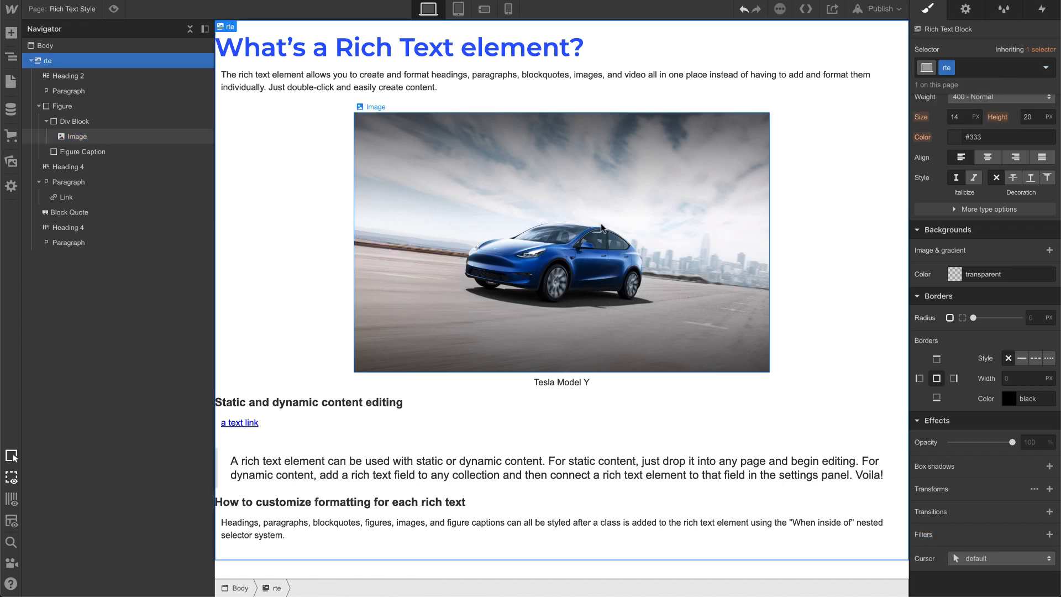
mouse_move(632, 359)
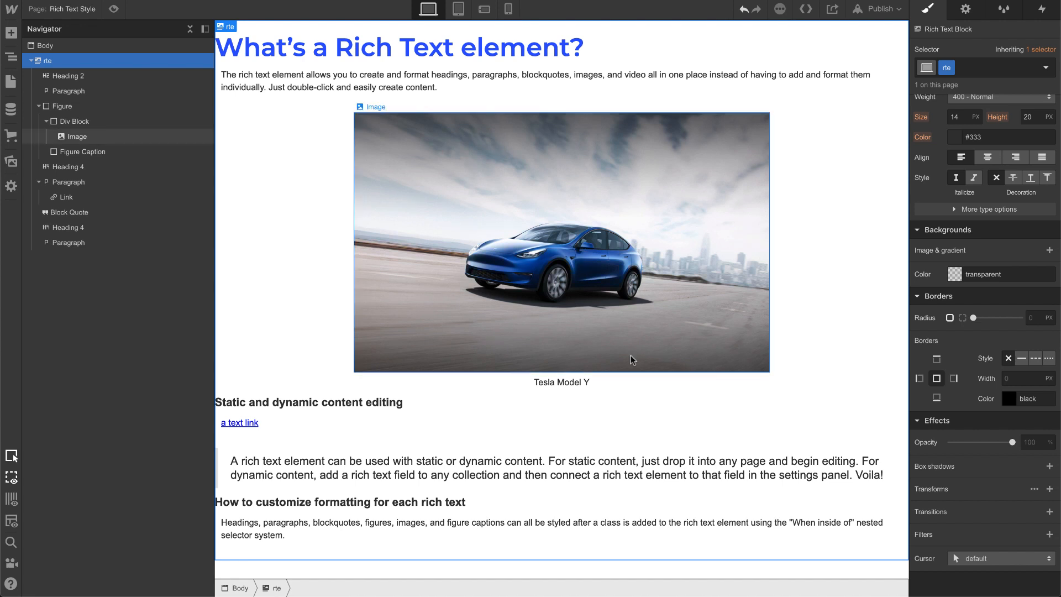
left_click(82, 151)
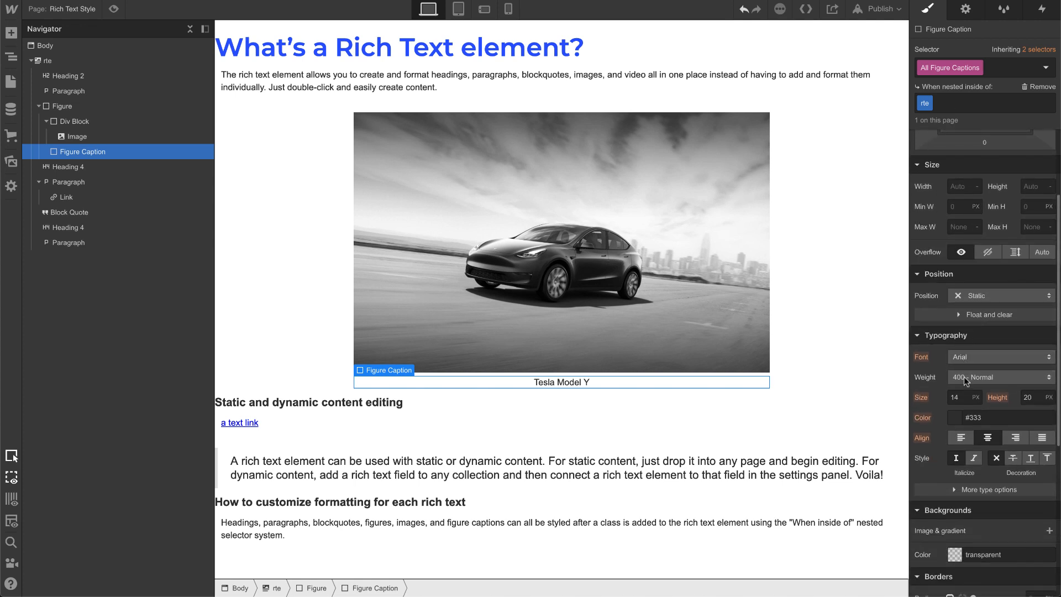
Set the rich-text figure caption font to Montserrat
left_click(1001, 357)
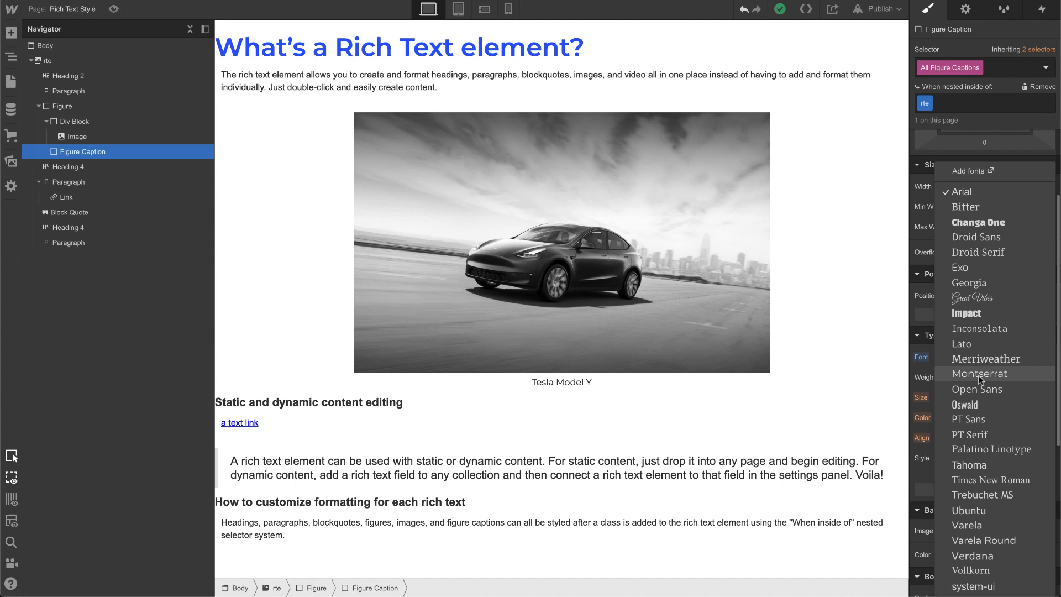
left_click(980, 373)
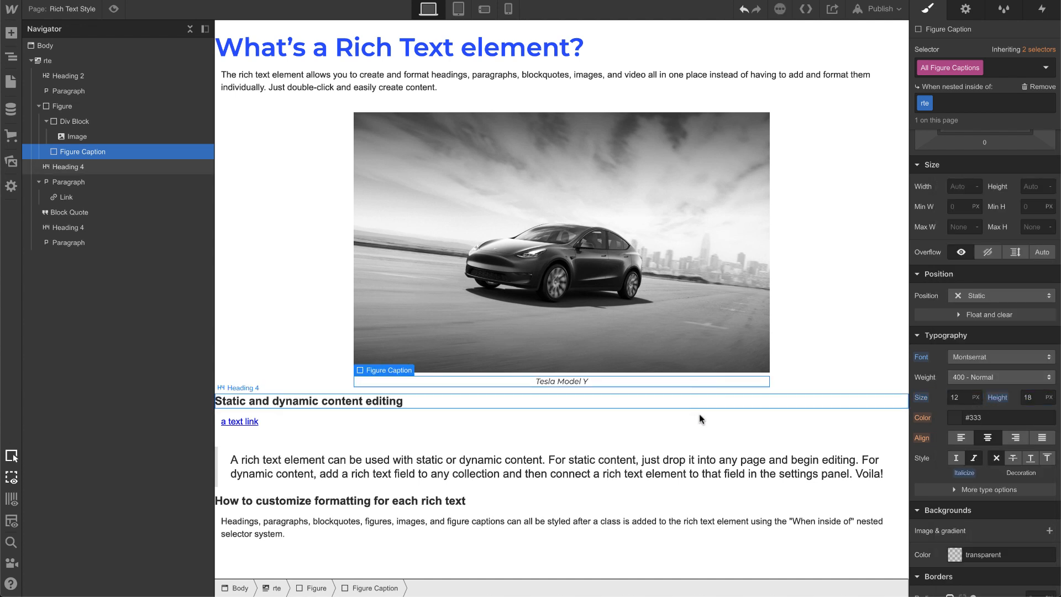
left_click(239, 421)
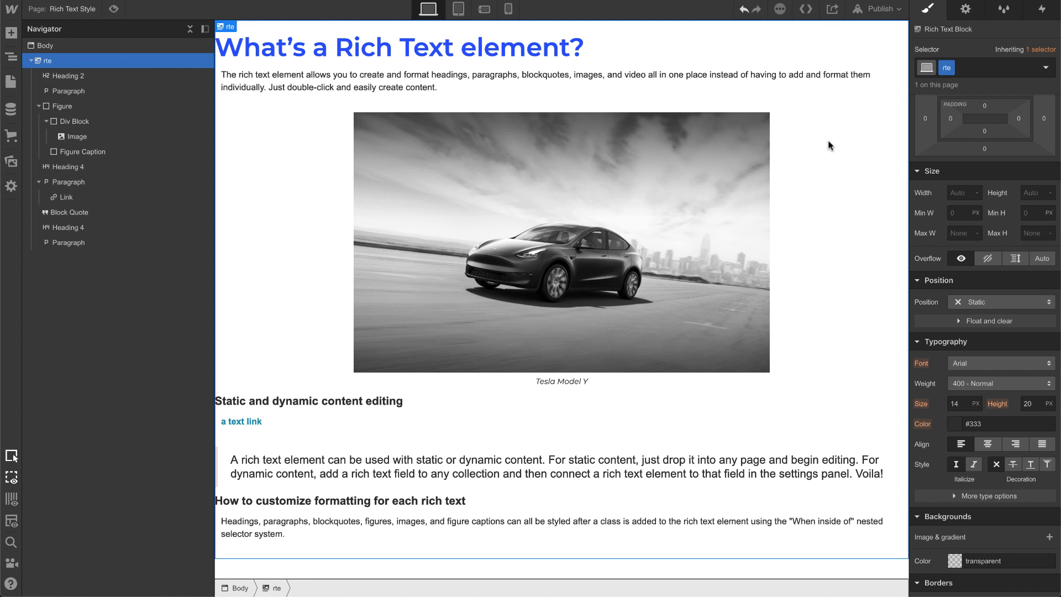
mouse_move(61, 8)
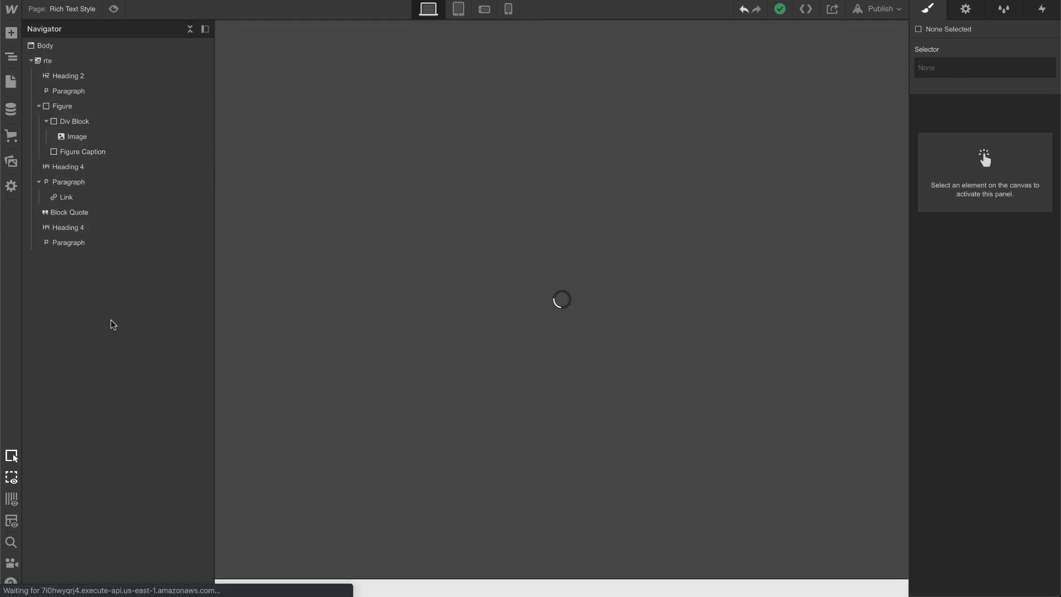
Open another blog post item and give its Rich Text Block the rte class
left_click(75, 9)
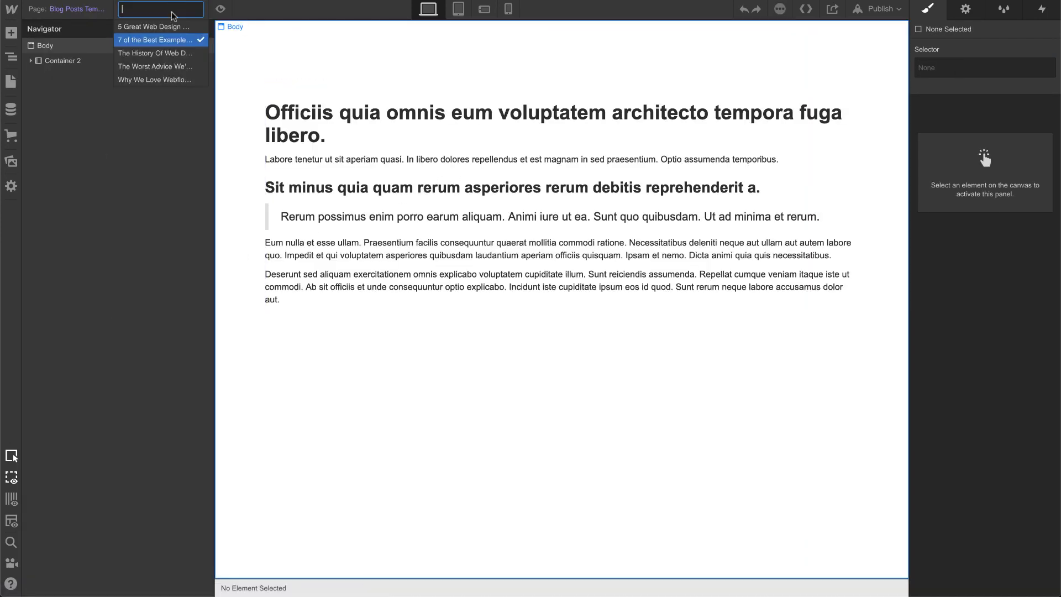
left_click(154, 79)
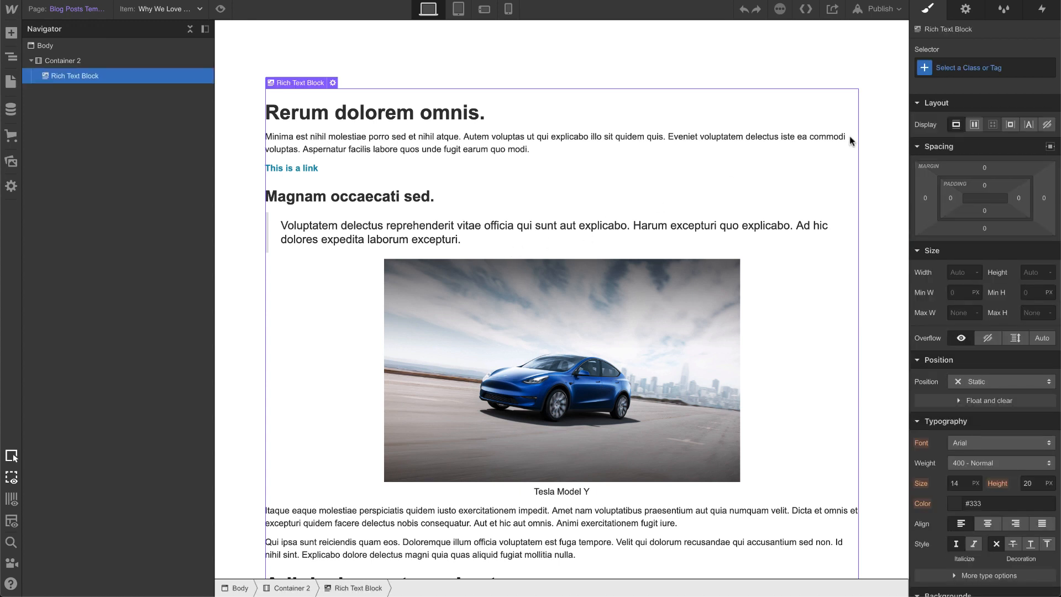
left_click(981, 67)
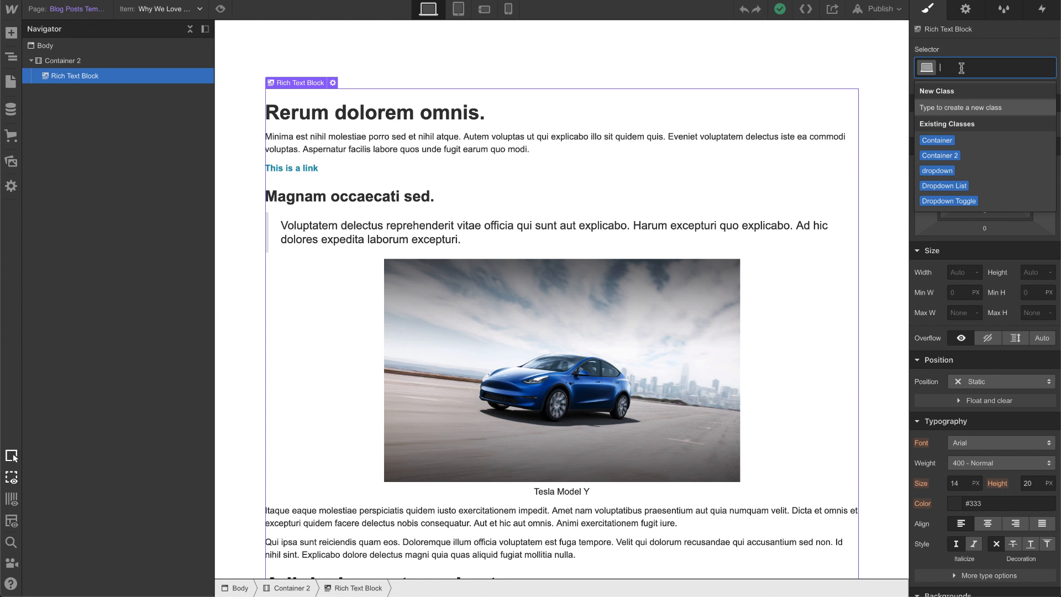
type("rte")
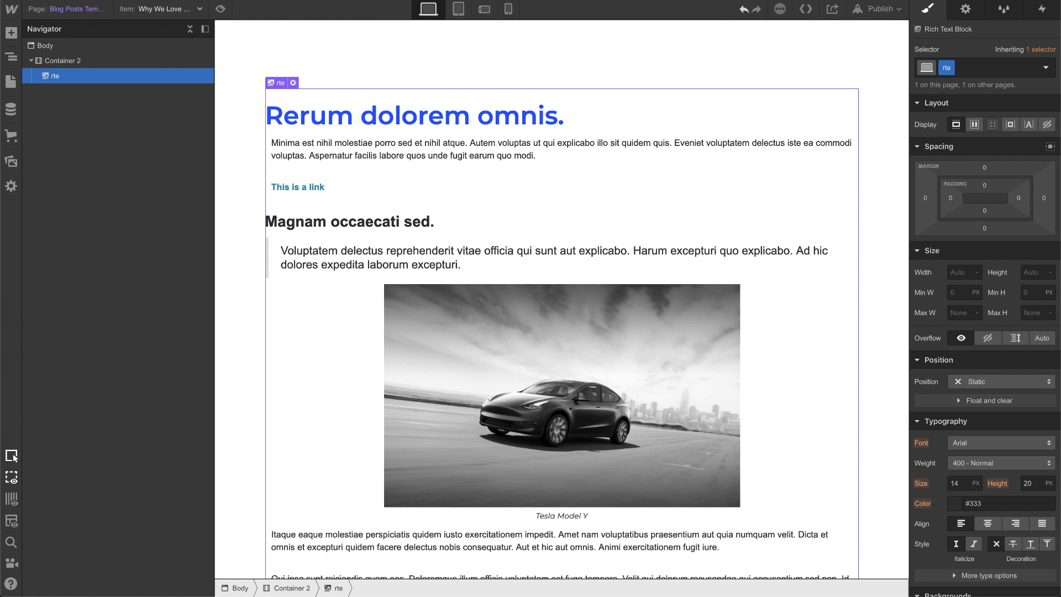
mouse_move(546, 63)
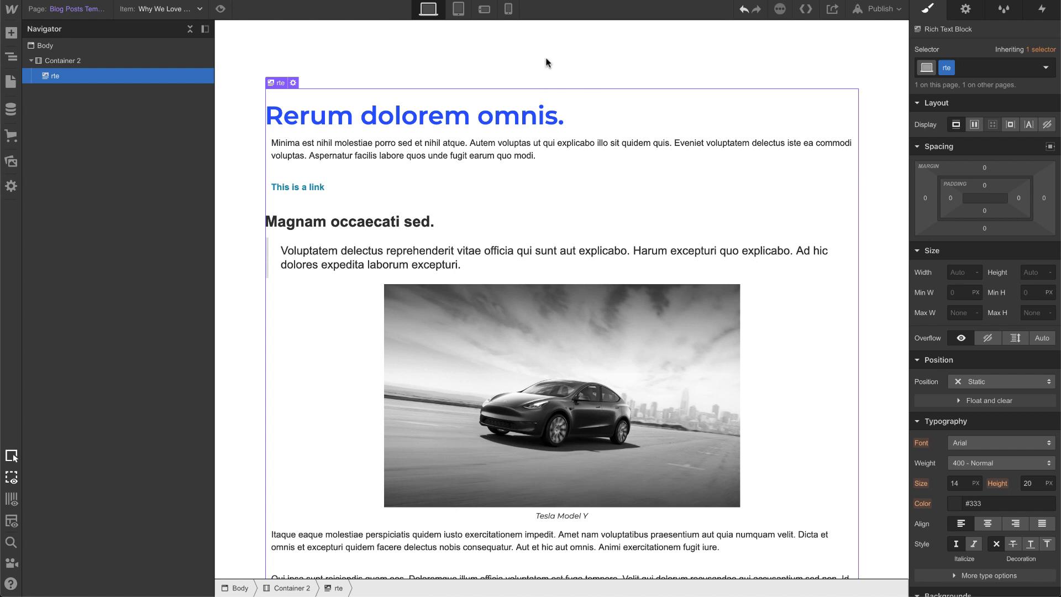
mouse_move(626, 229)
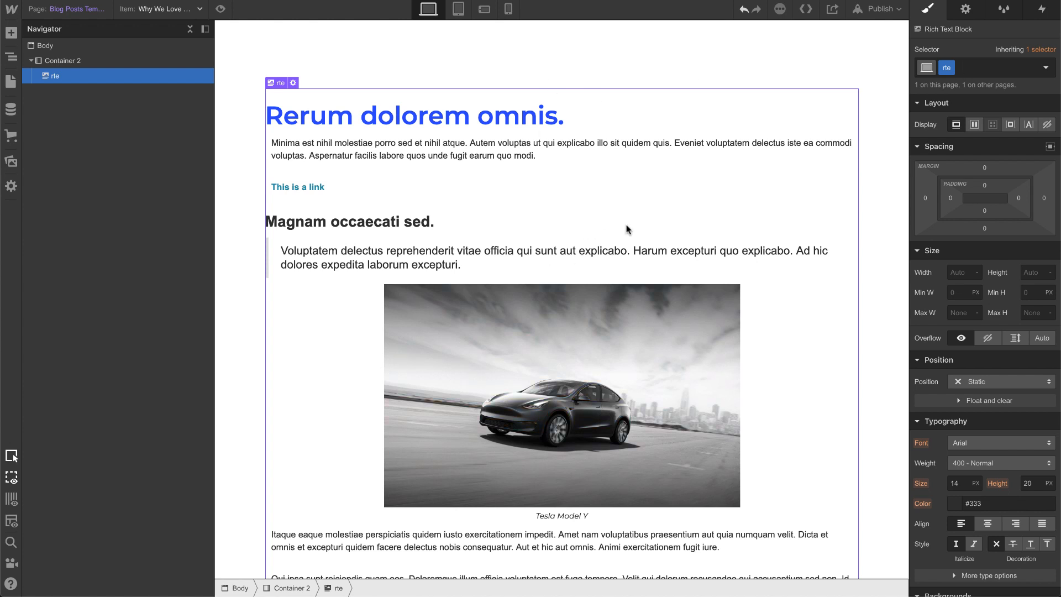
scroll("down", 3)
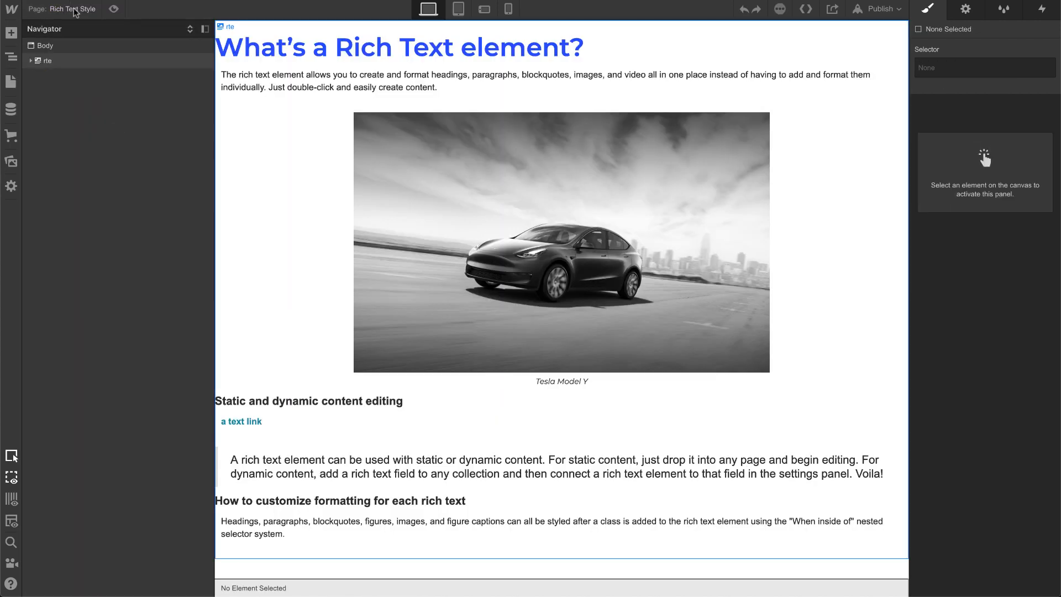
Select a Block Quote and nest an All Block Quotes selector inside rte
left_click(560, 242)
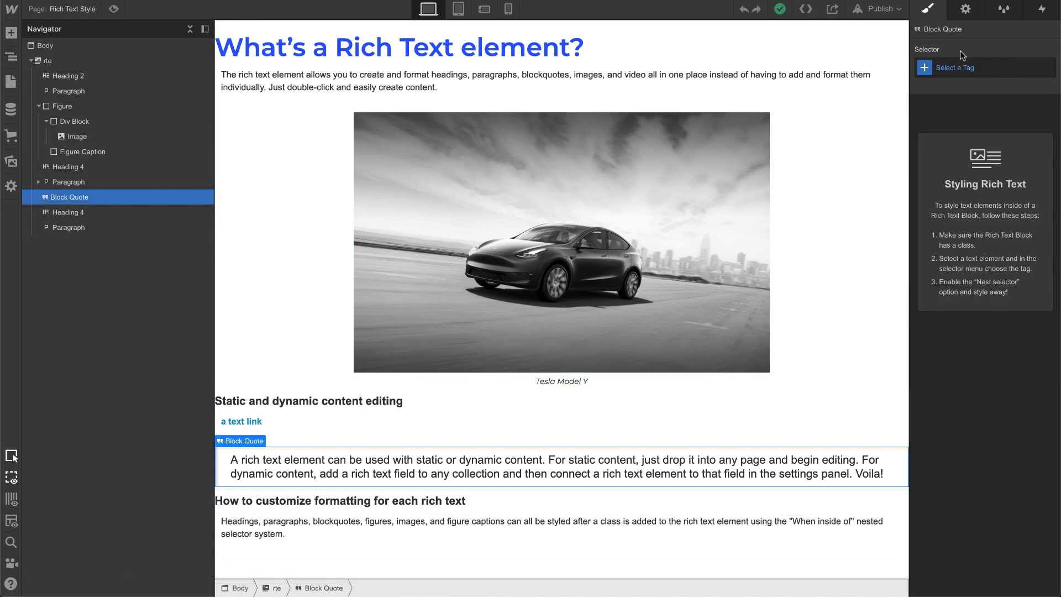
left_click(954, 67)
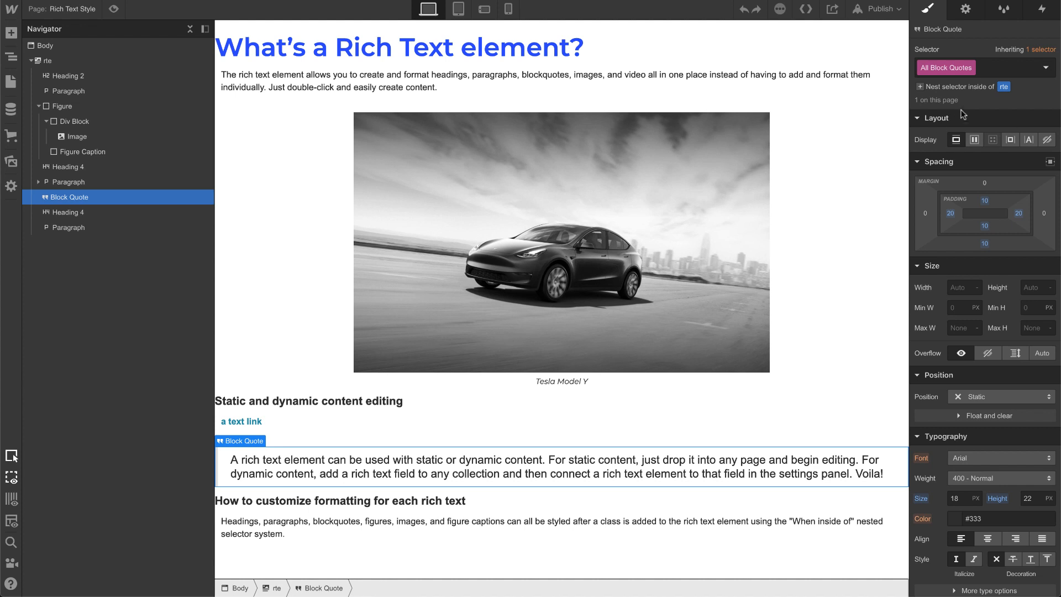
left_click(1003, 86)
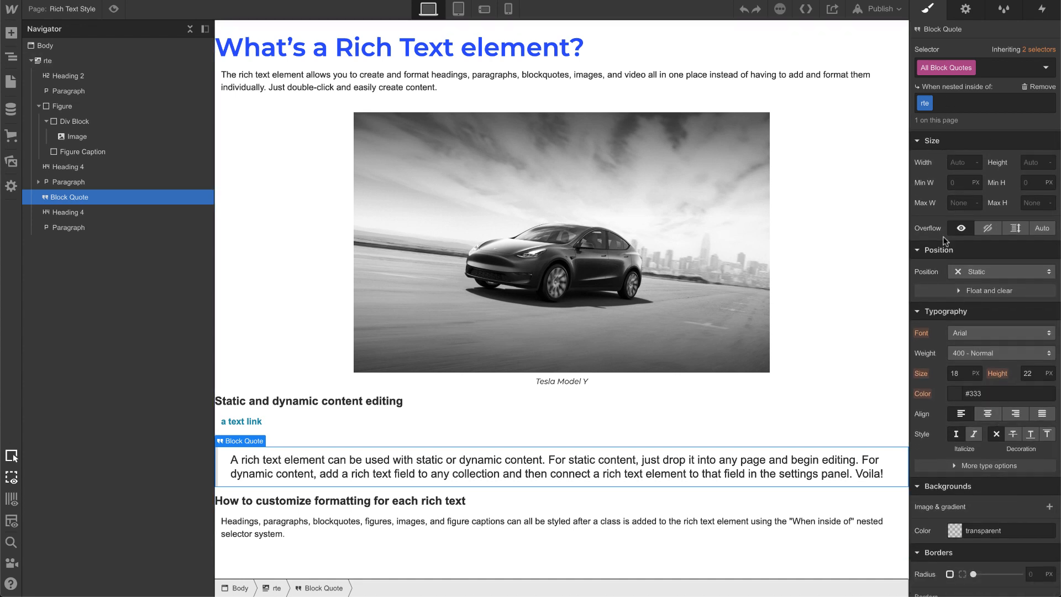
left_click(1000, 332)
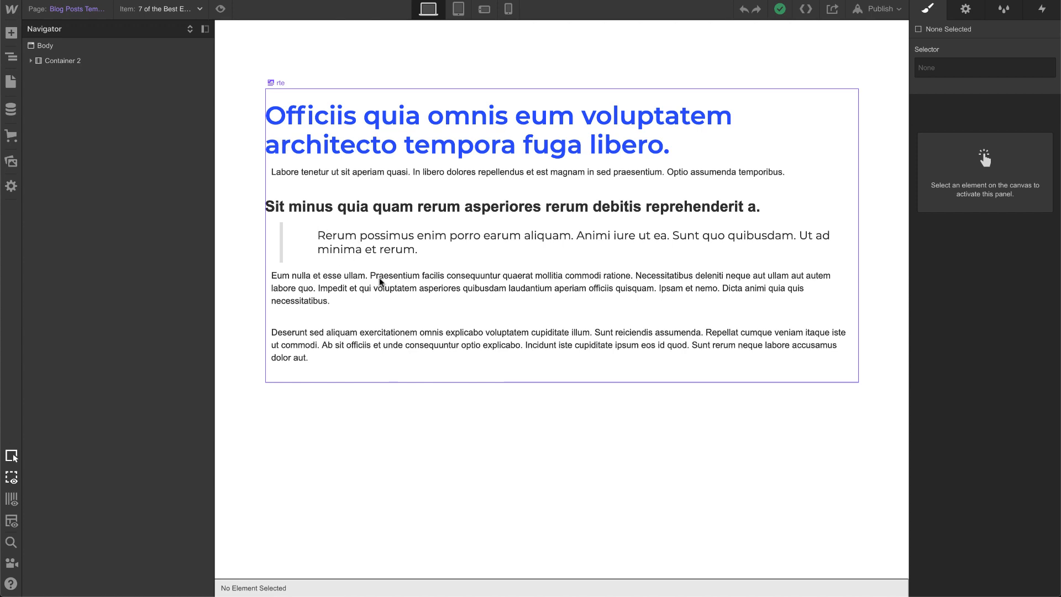
mouse_move(383, 247)
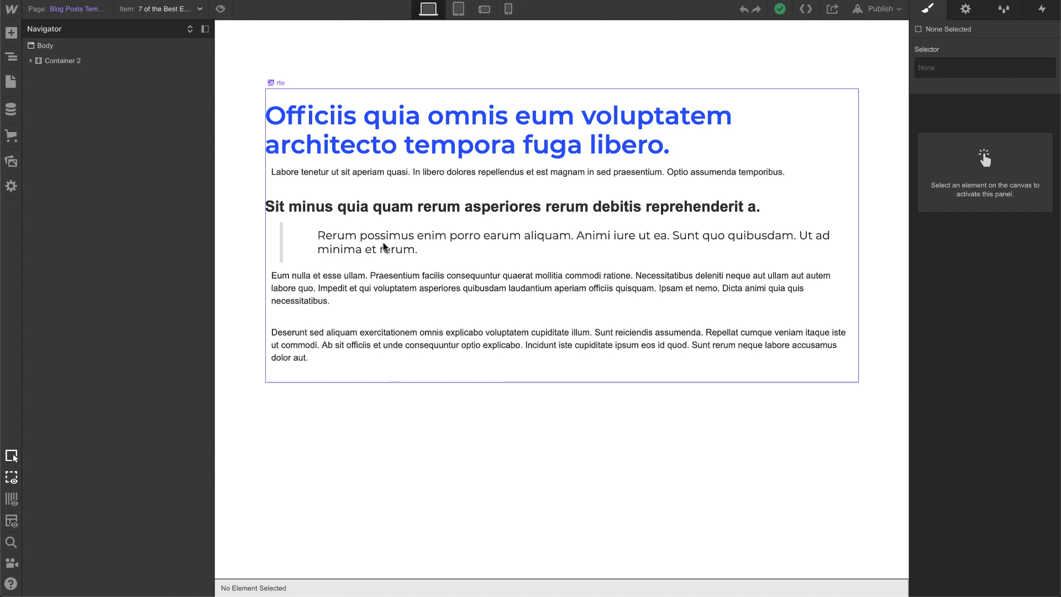